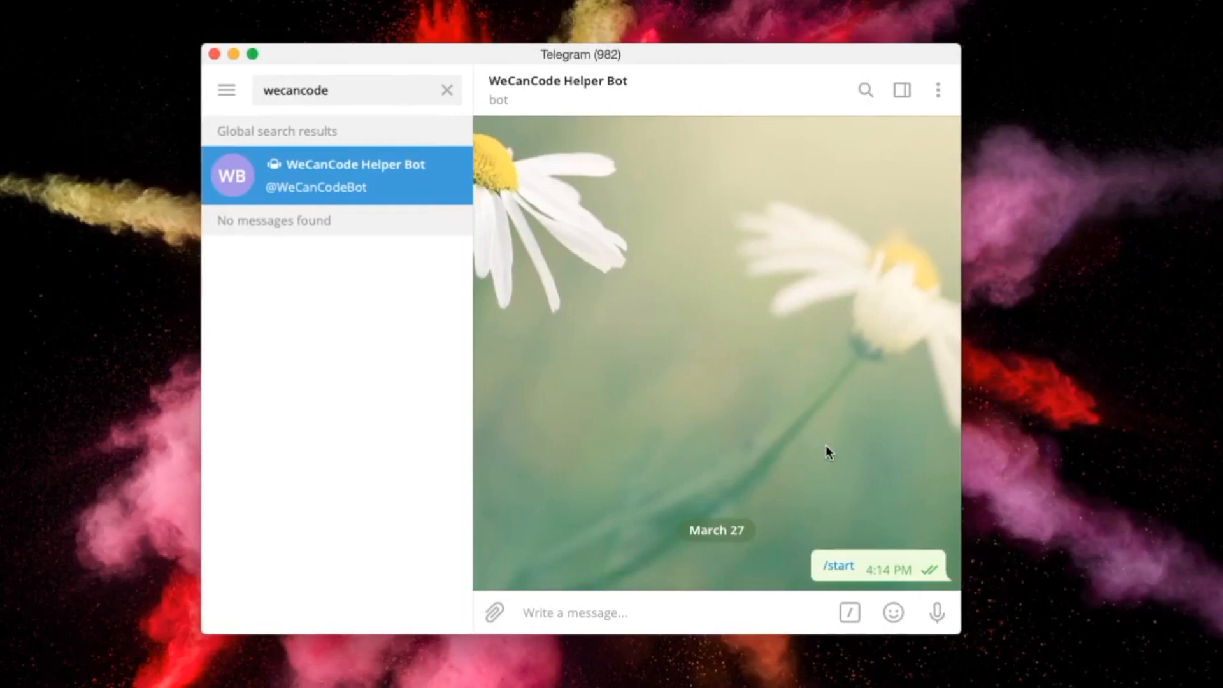
{"action": "mouse_move", "coordinate": [667, 566]}
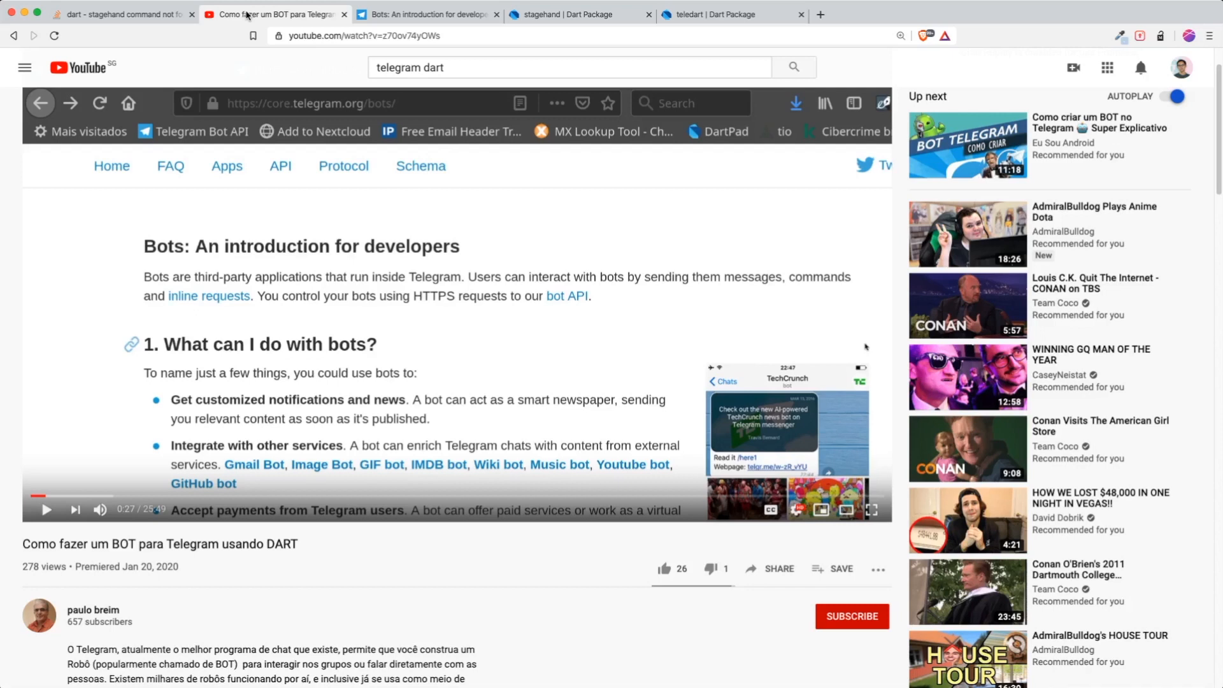
Bring up the 'Como fazer um BOT para Telegram usando DART' tutorial video.
{"action": "left_click", "coordinate": [580, 14]}
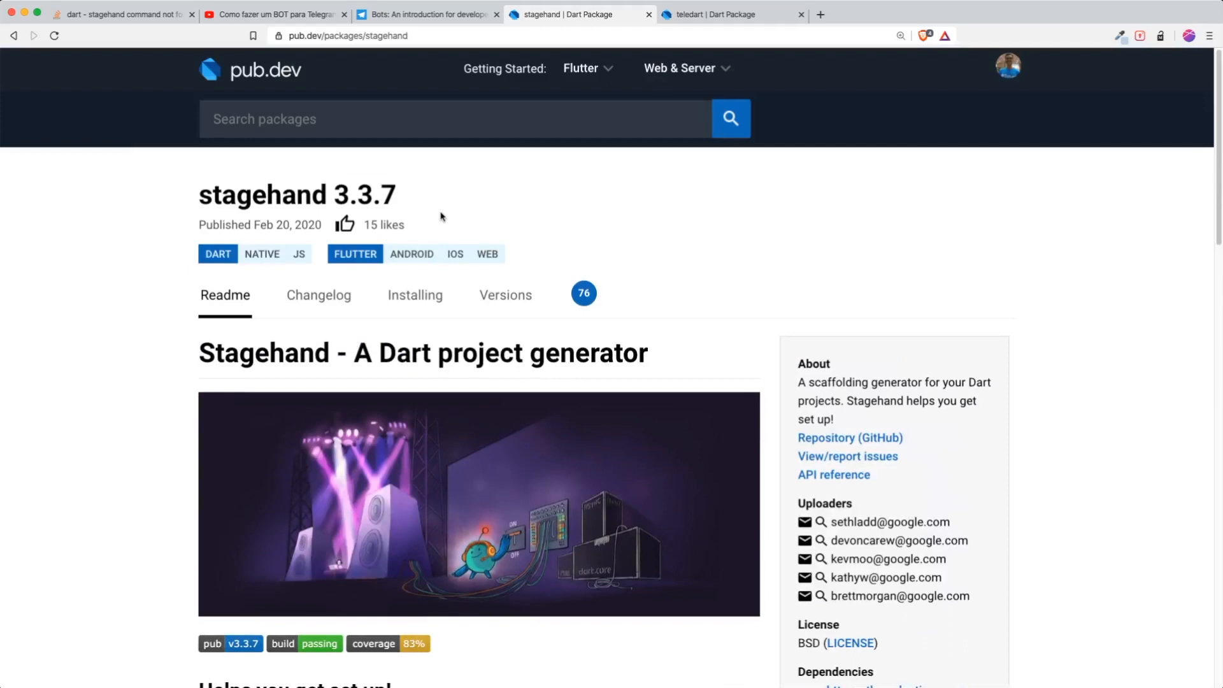
Review stagehand's template list and select its install command text.
{"action": "scroll", "scroll_direction": "down", "scroll_amount": 3}
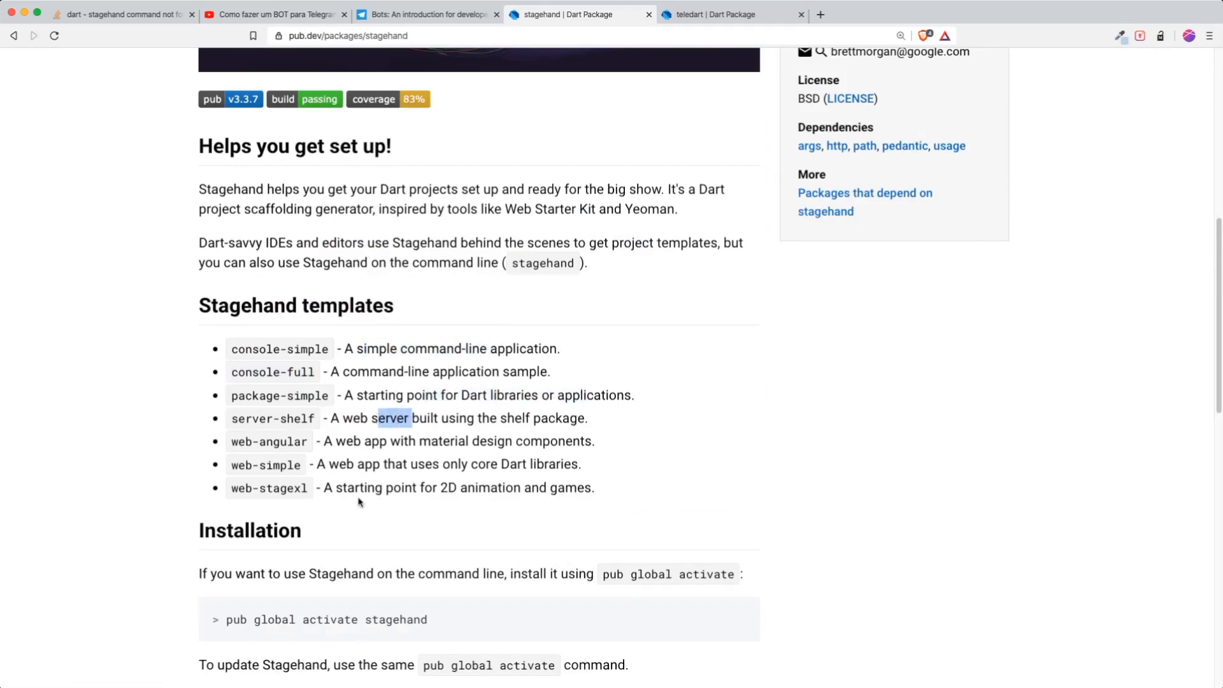
{"action": "left_click_drag", "start_coordinate": [358, 488], "coordinate": [615, 488]}
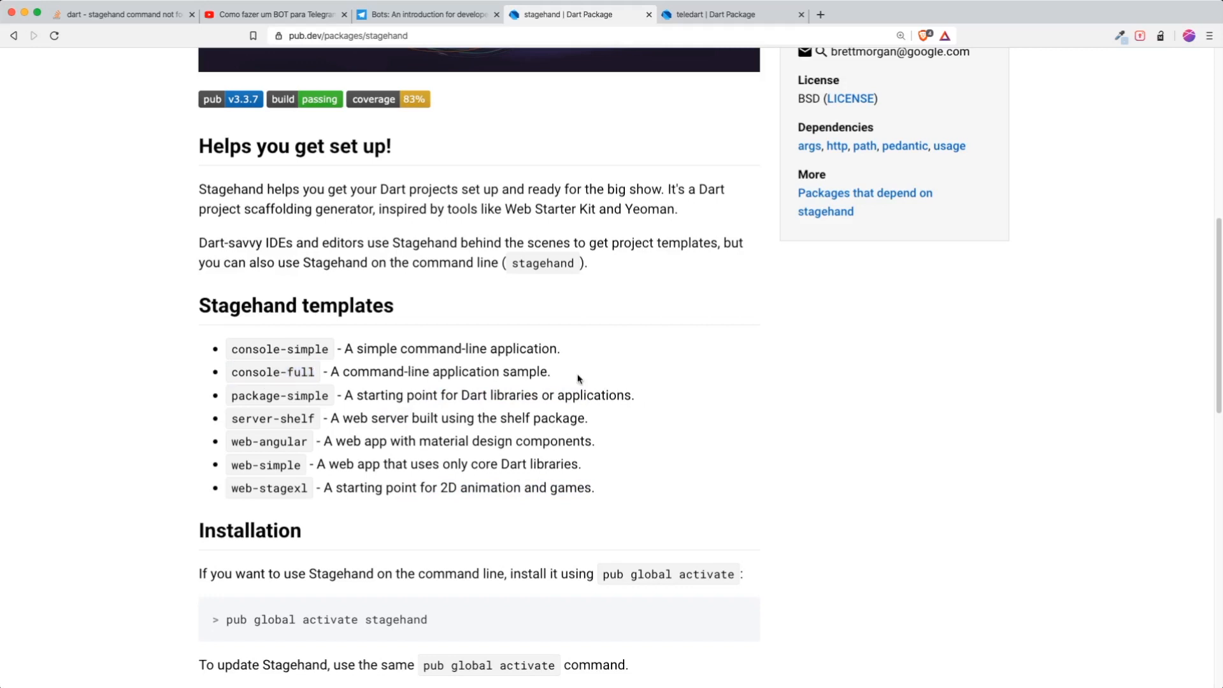
{"action": "left_click", "coordinate": [121, 14]}
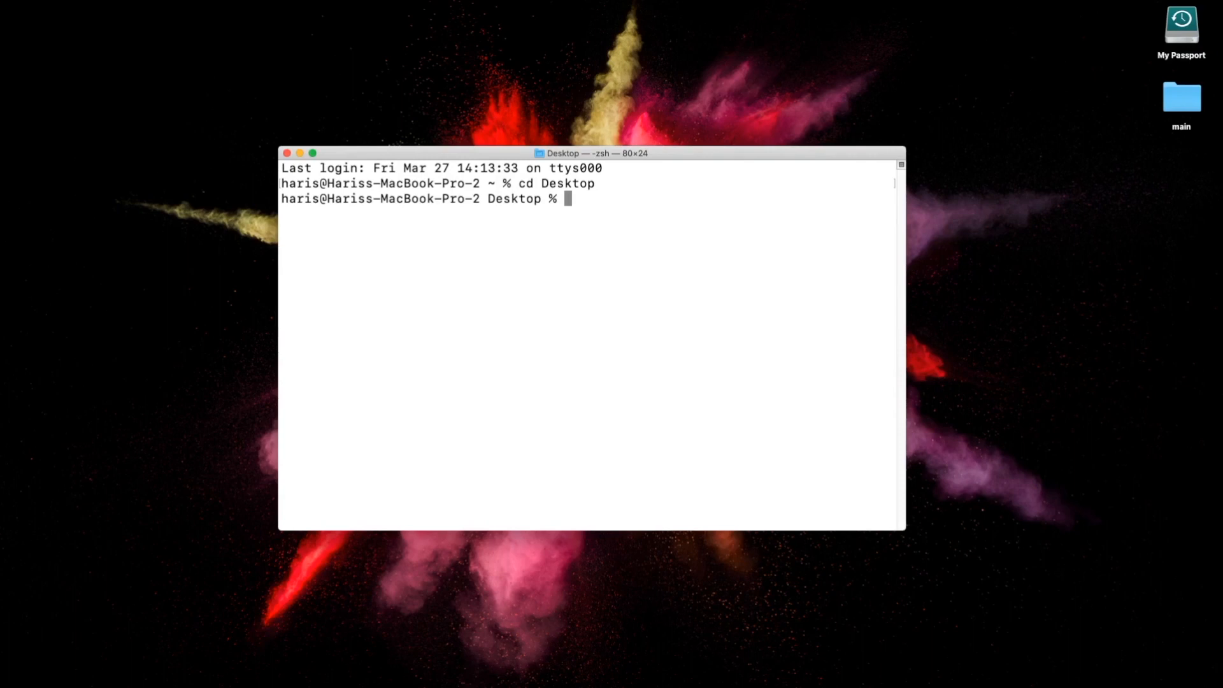
Create a telegram_bot folder on the Desktop and move into it.
{"action": "type", "text": "mkdir"}
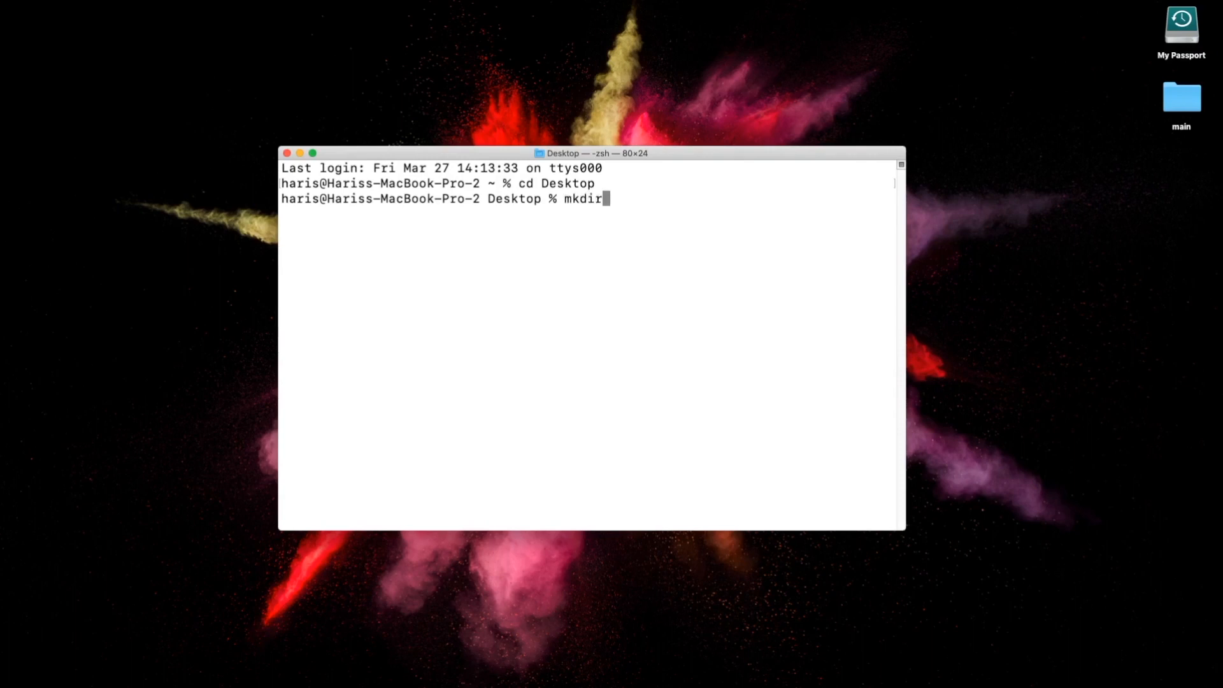
{"action": "type", "text": "telegram_bot"}
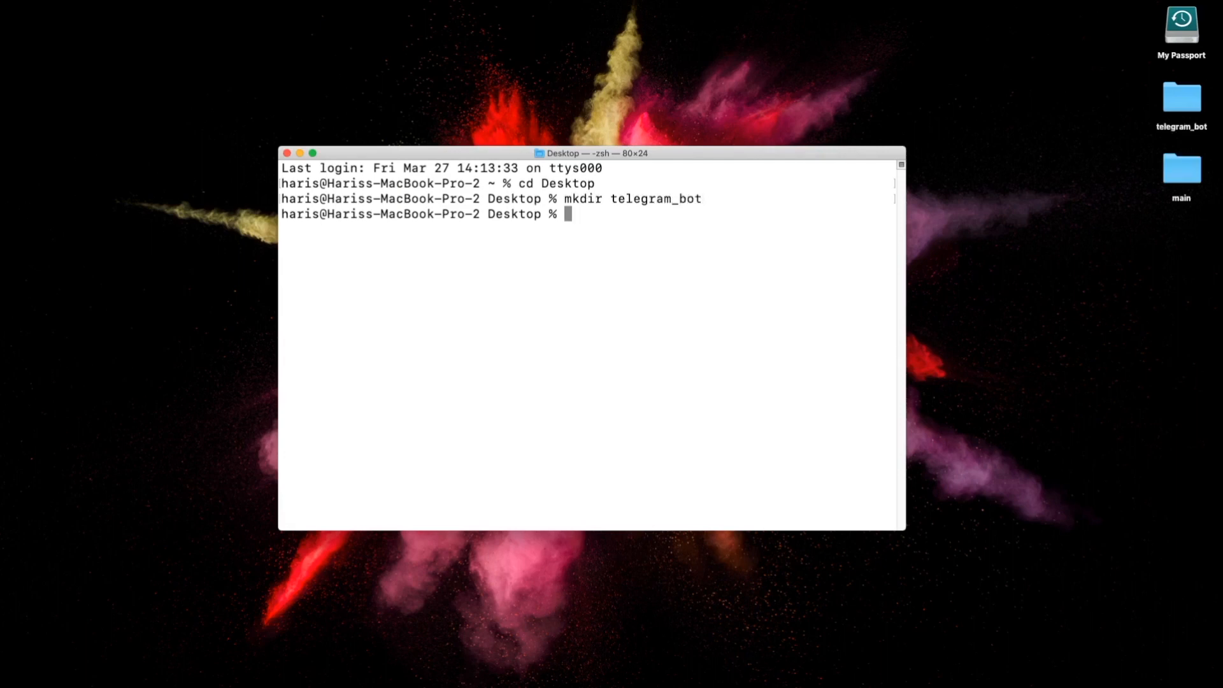
{"action": "type", "text": "cd telegram_bot"}
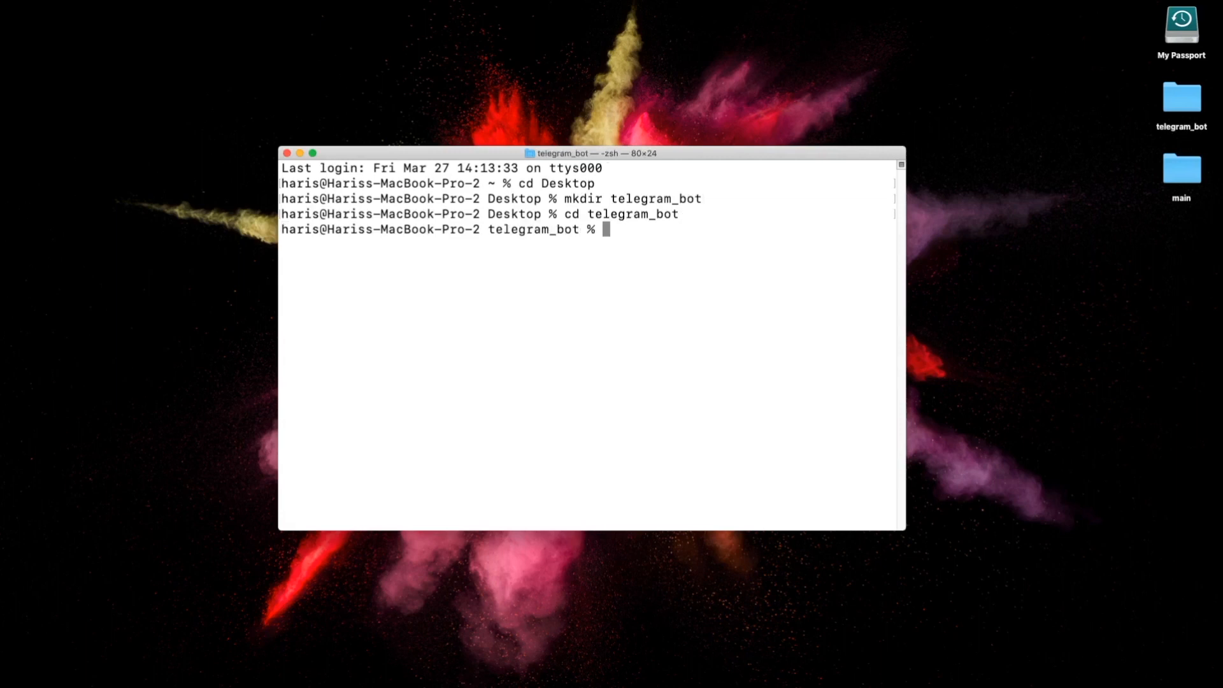
Generate a Stagehand console-full project and launch it in the editor with 'code .'.
{"action": "type", "text": "stagehand"}
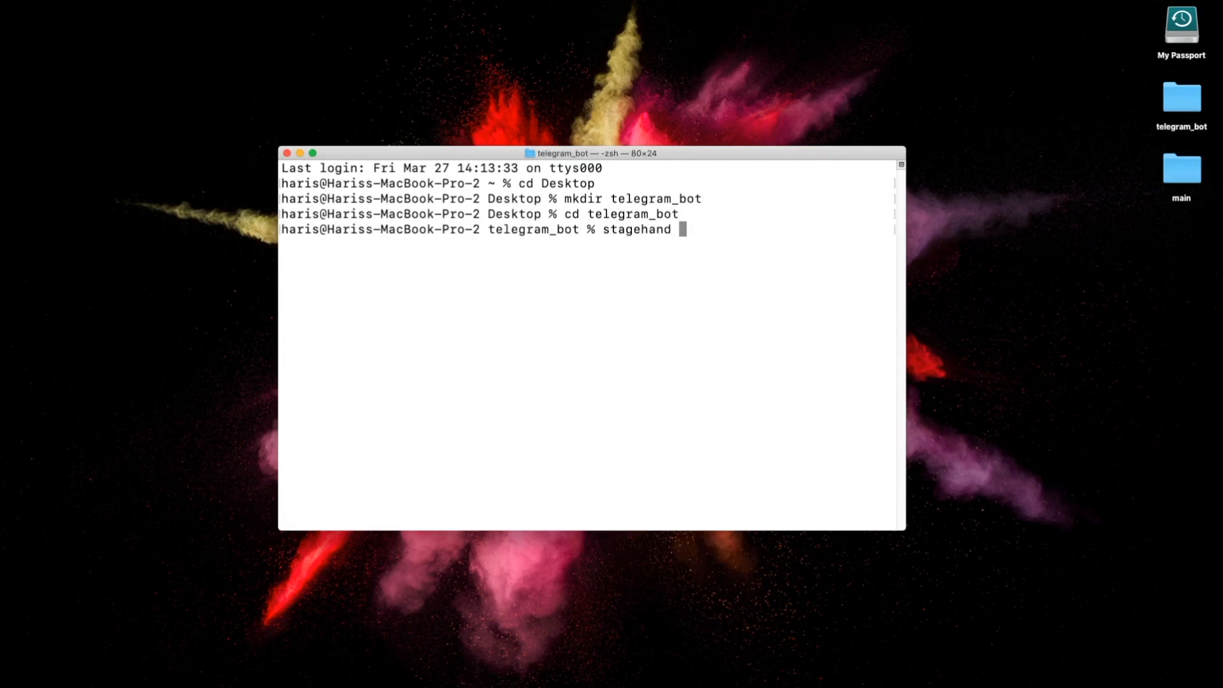
{"action": "type", "text": "cons"}
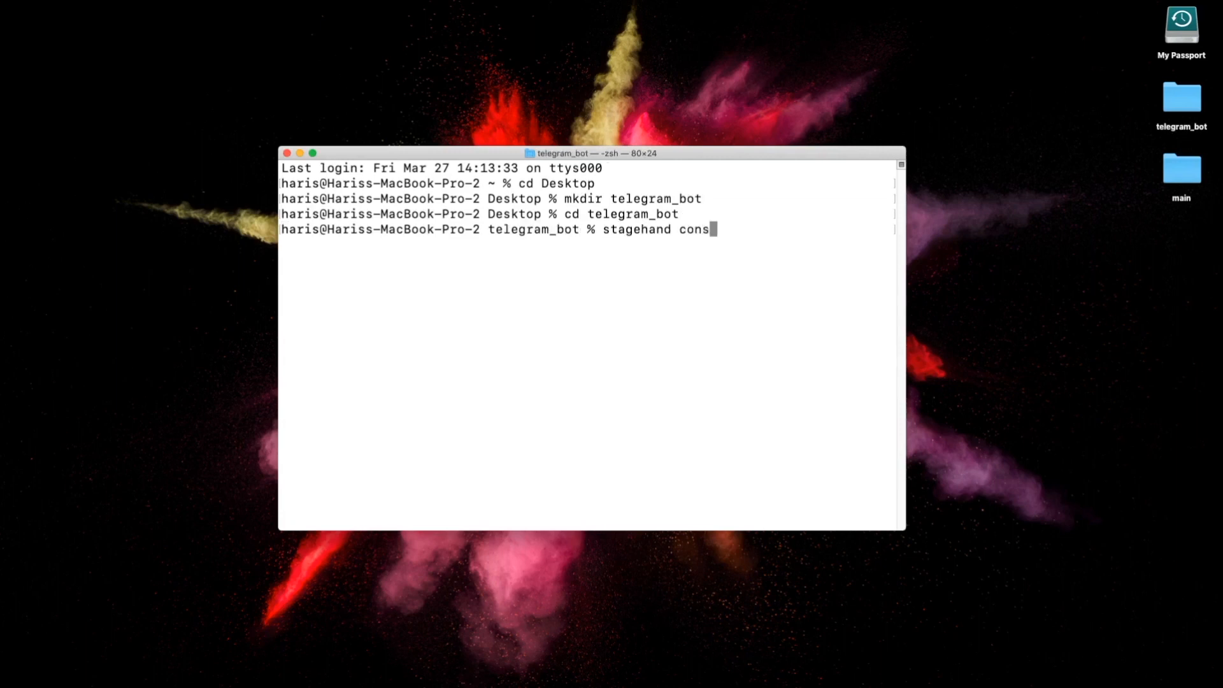
{"action": "type", "text": "ole-f"}
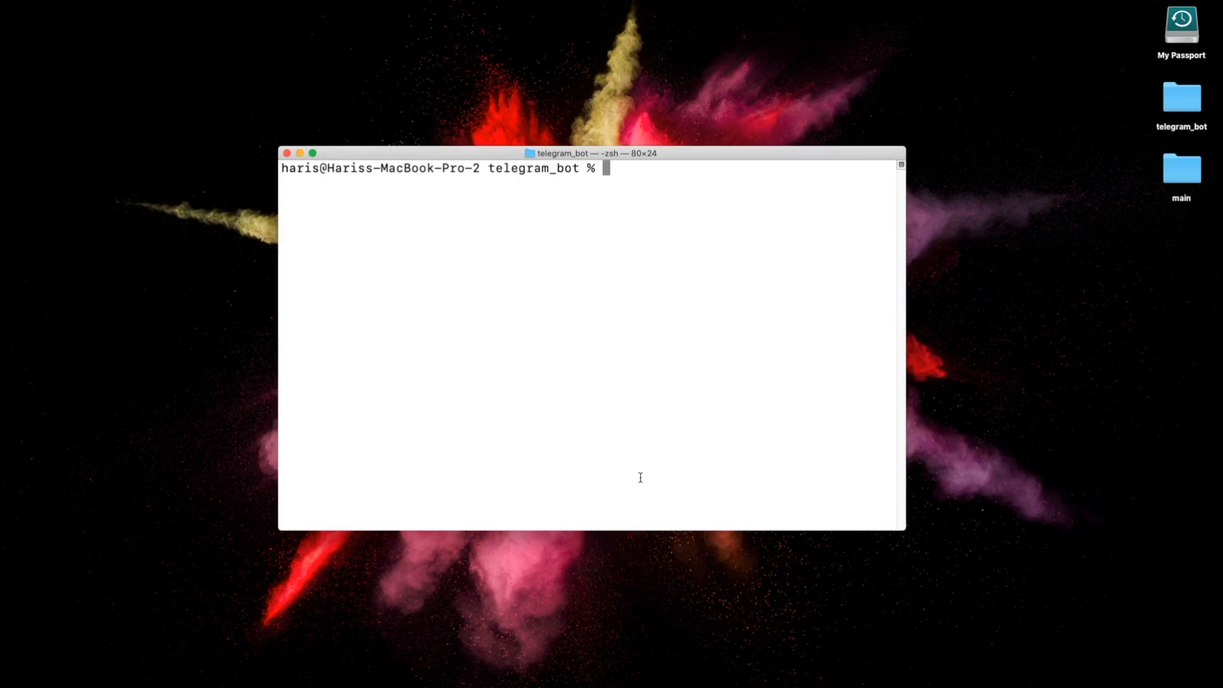
{"action": "type", "text": "code ."}
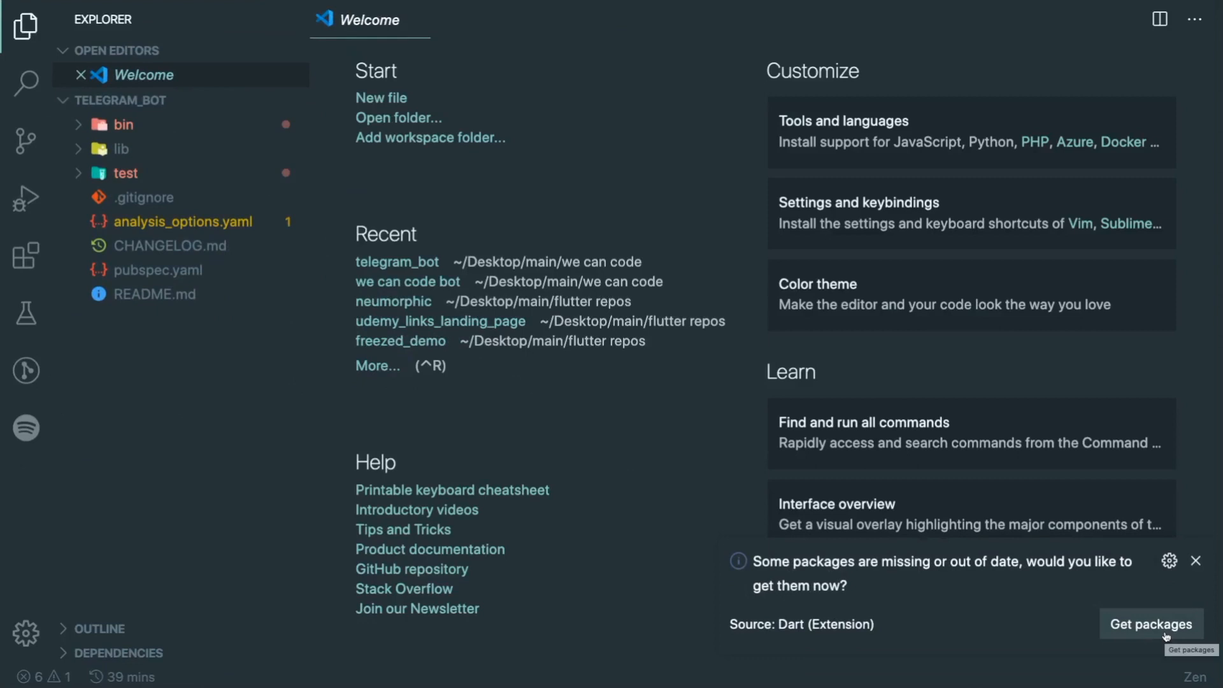
Fetch the project's missing packages and bring bin/main.dart up for editing.
{"action": "left_click", "coordinate": [1151, 625]}
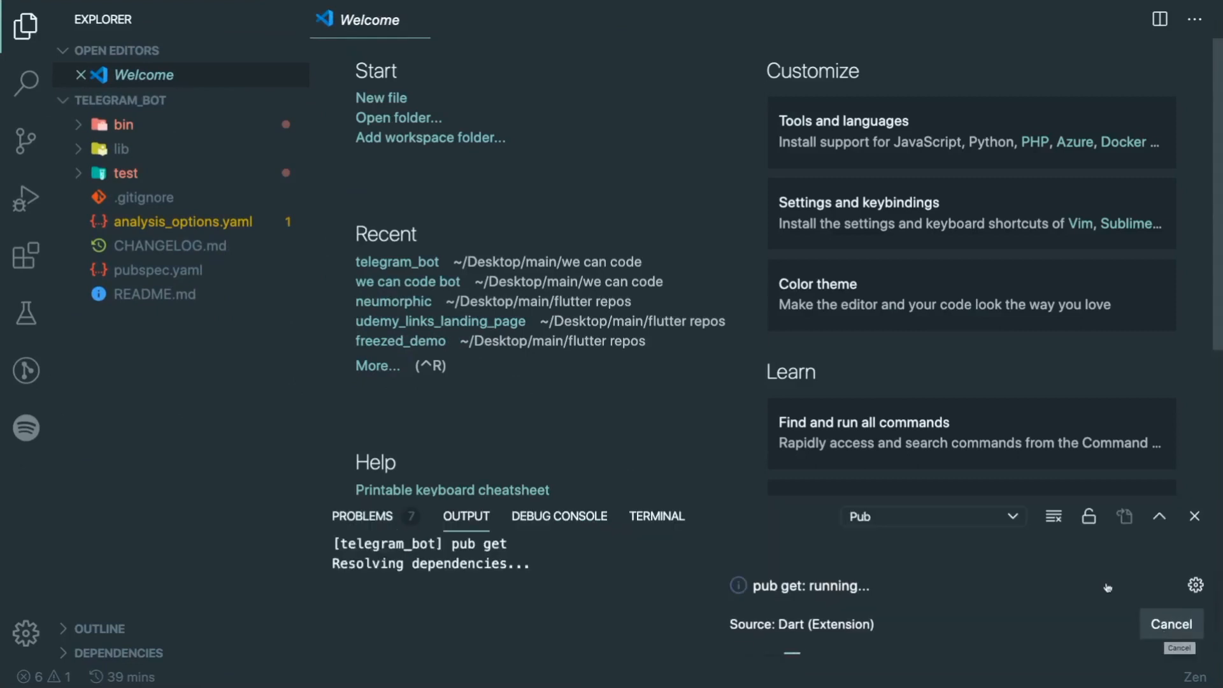
{"action": "mouse_move", "coordinate": [493, 118]}
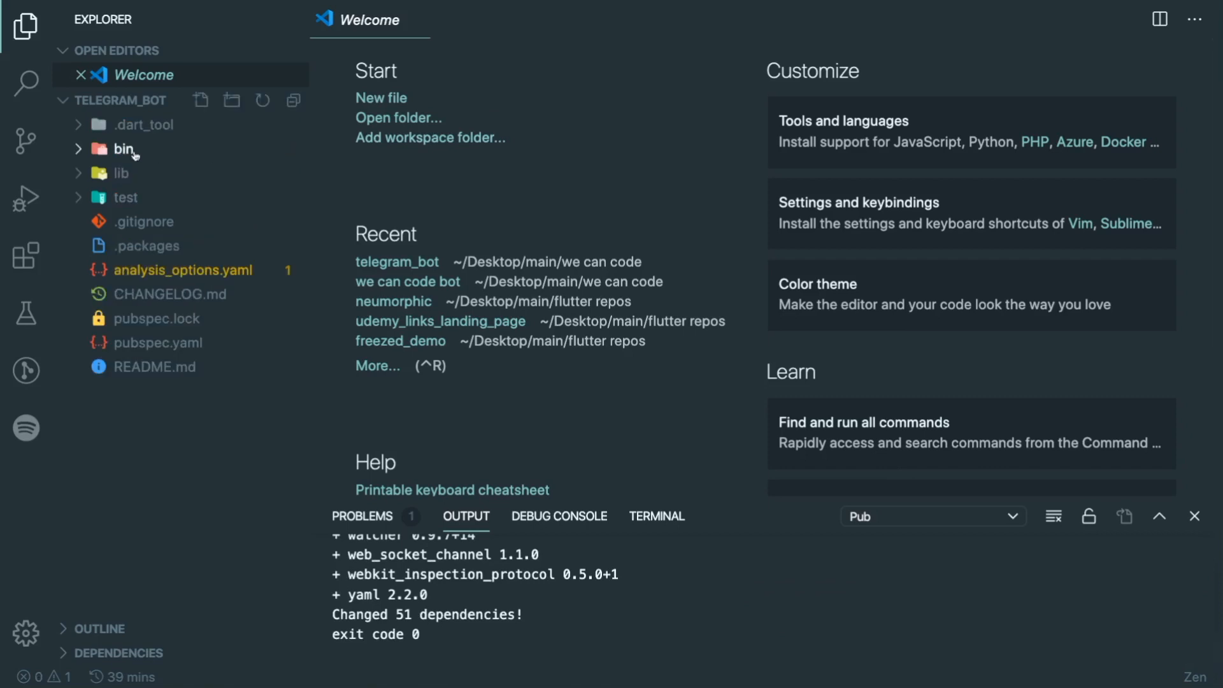
{"action": "left_click", "coordinate": [123, 149]}
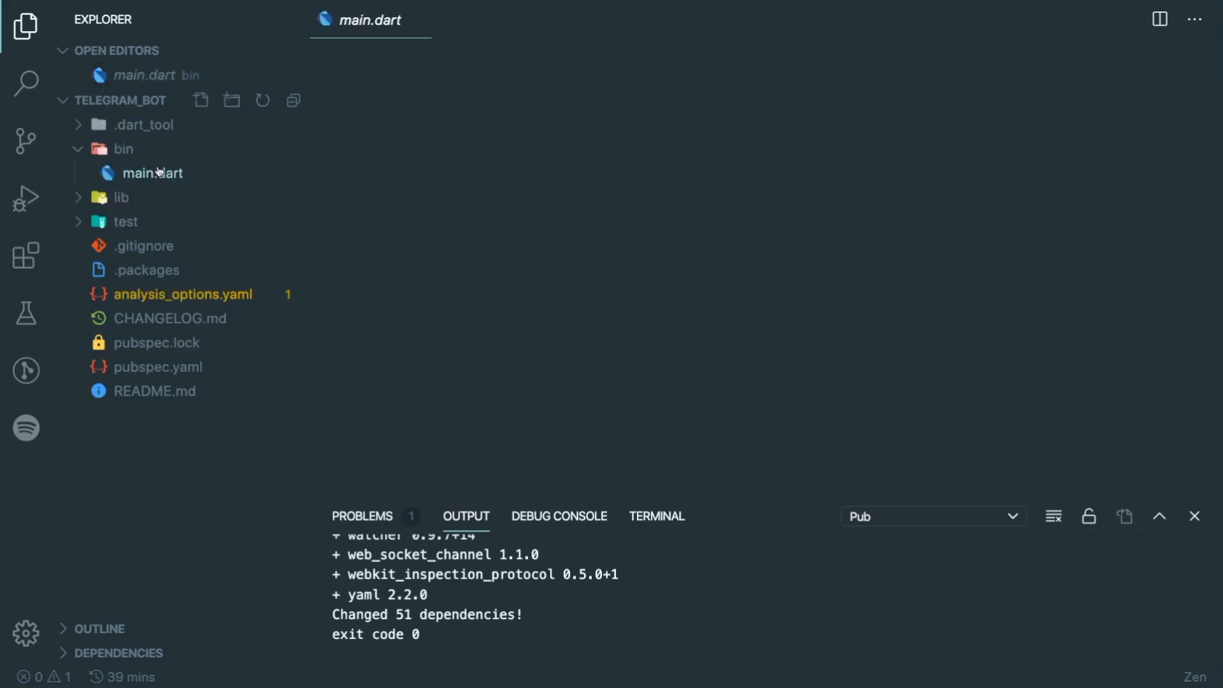
{"action": "left_click", "coordinate": [153, 172]}
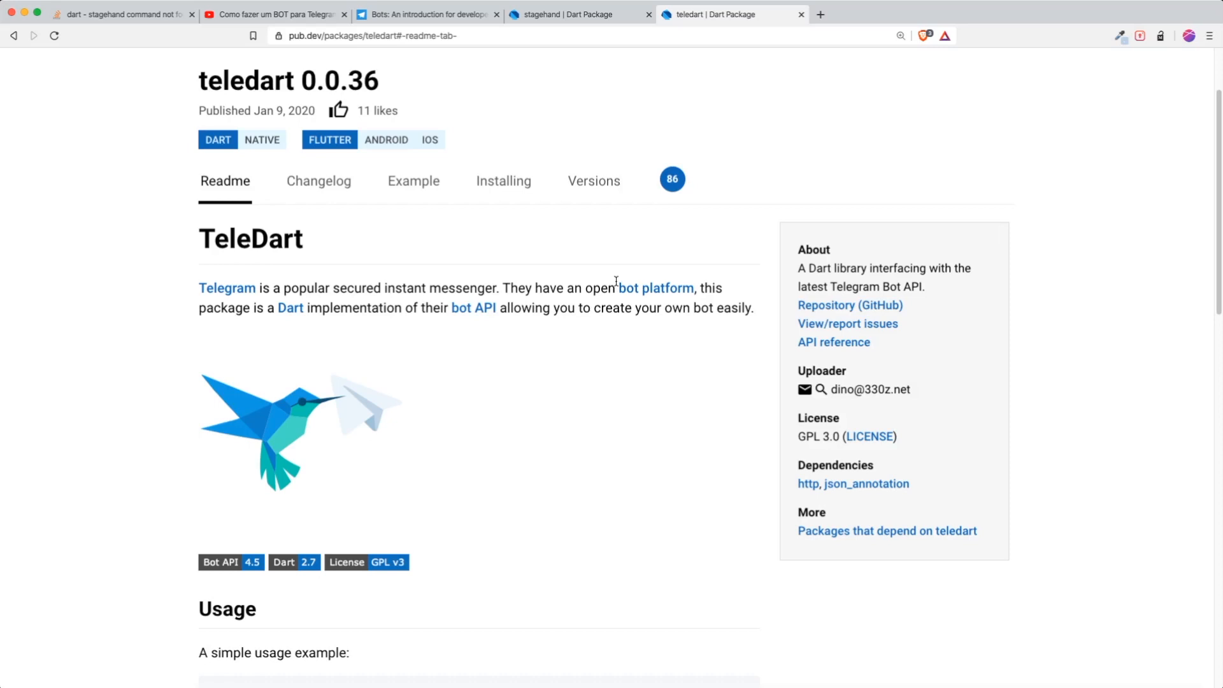
Glance at the Telegram bots introduction, then select teledart's simple usage example code.
{"action": "left_click", "coordinate": [427, 14]}
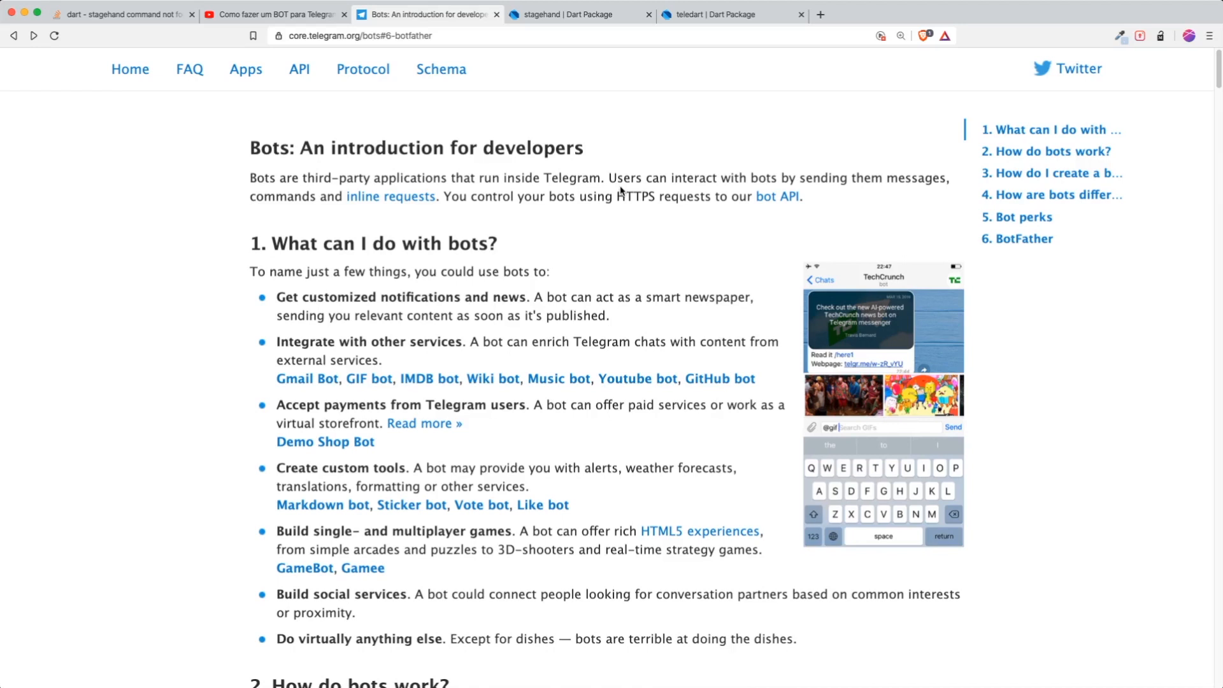
{"action": "mouse_move", "coordinate": [680, 7]}
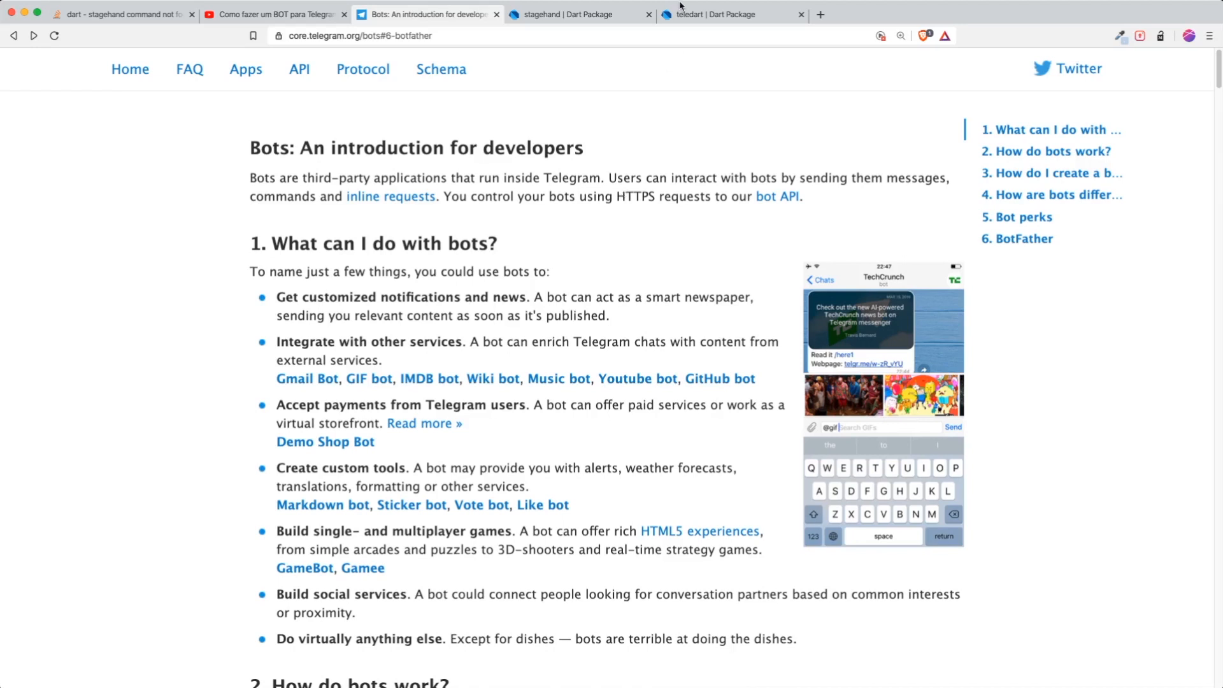
{"action": "left_click", "coordinate": [709, 14]}
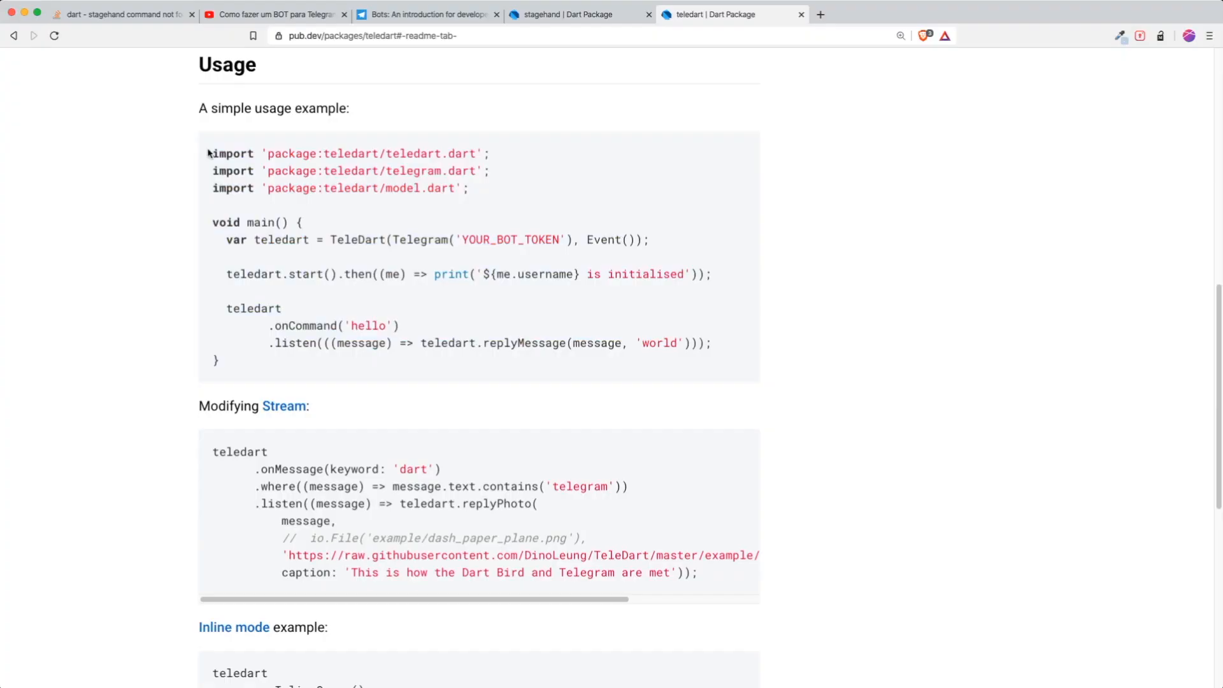
{"action": "left_click_drag", "start_coordinate": [212, 153], "coordinate": [222, 360]}
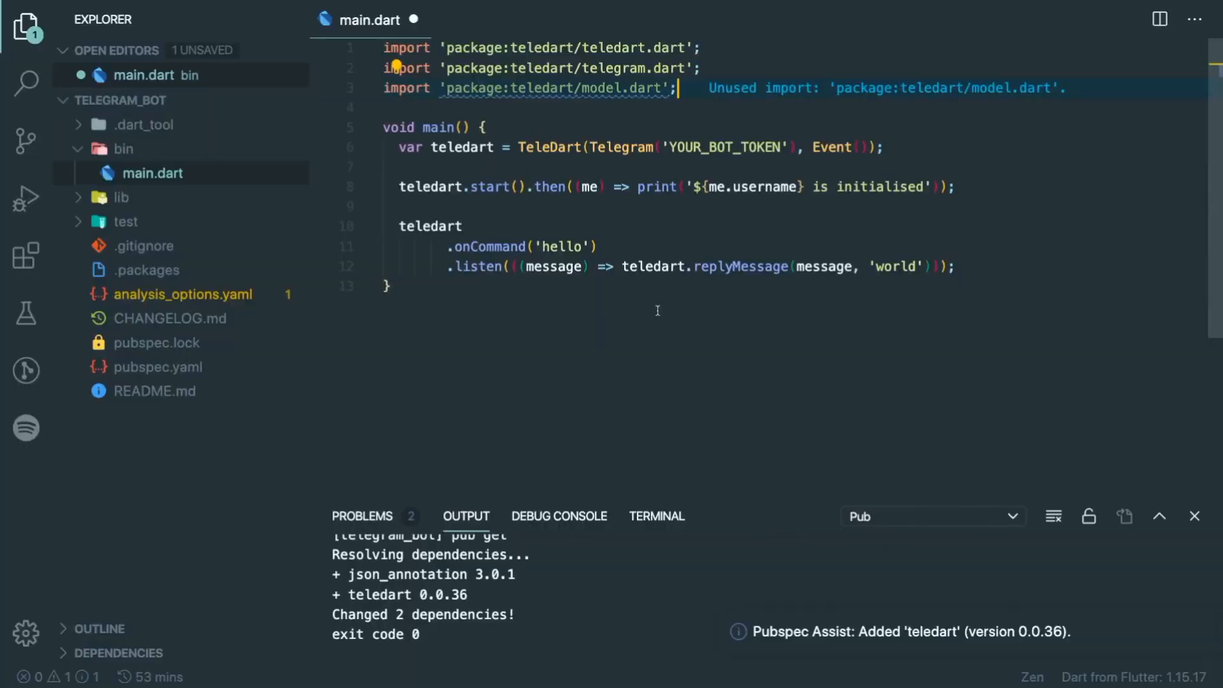
Delete the unused model.dart import from the pasted TeleDart example in main.dart.
{"action": "key", "text": "Ctrl+Shift+K"}
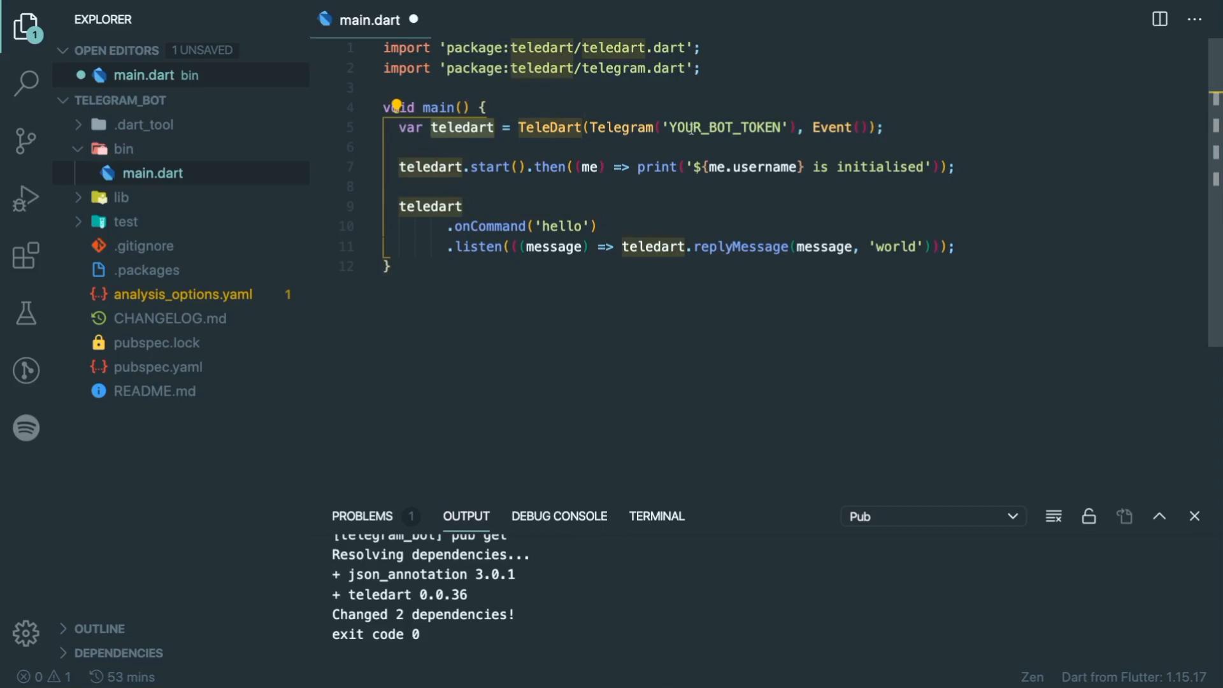
{"action": "double_click", "coordinate": [724, 128]}
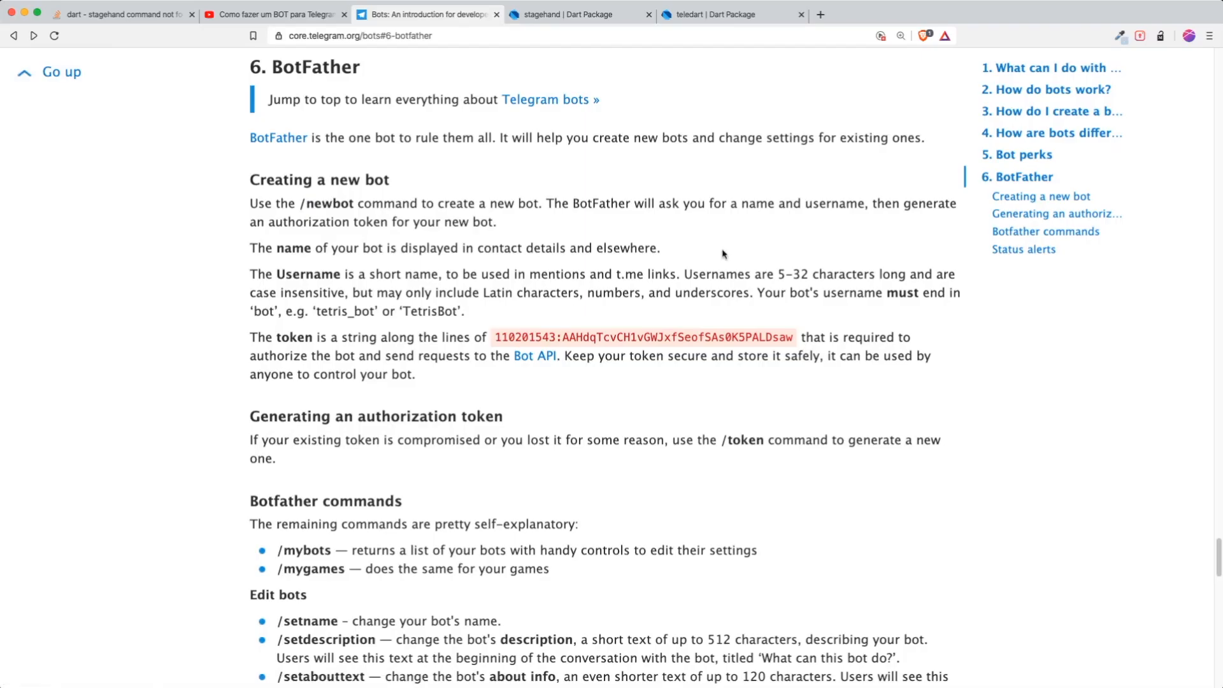
{"action": "mouse_move", "coordinate": [486, 185]}
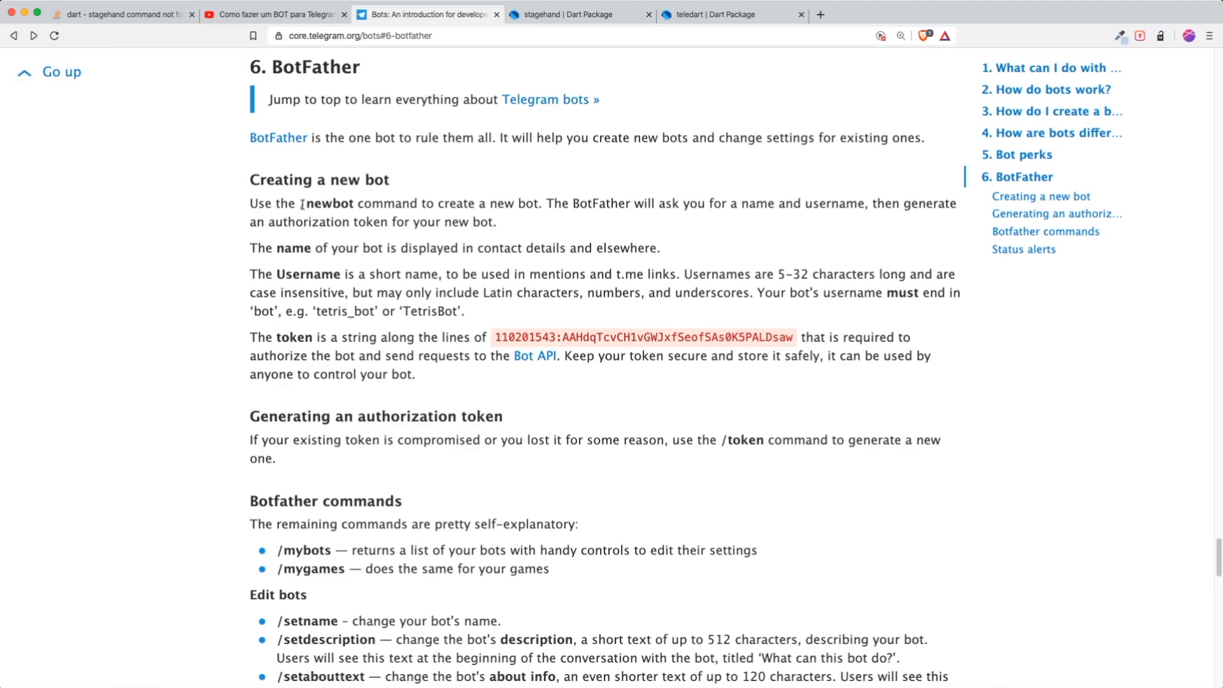
Select the /newbot command name in the BotFather section of the Telegram docs.
{"action": "double_click", "coordinate": [327, 203]}
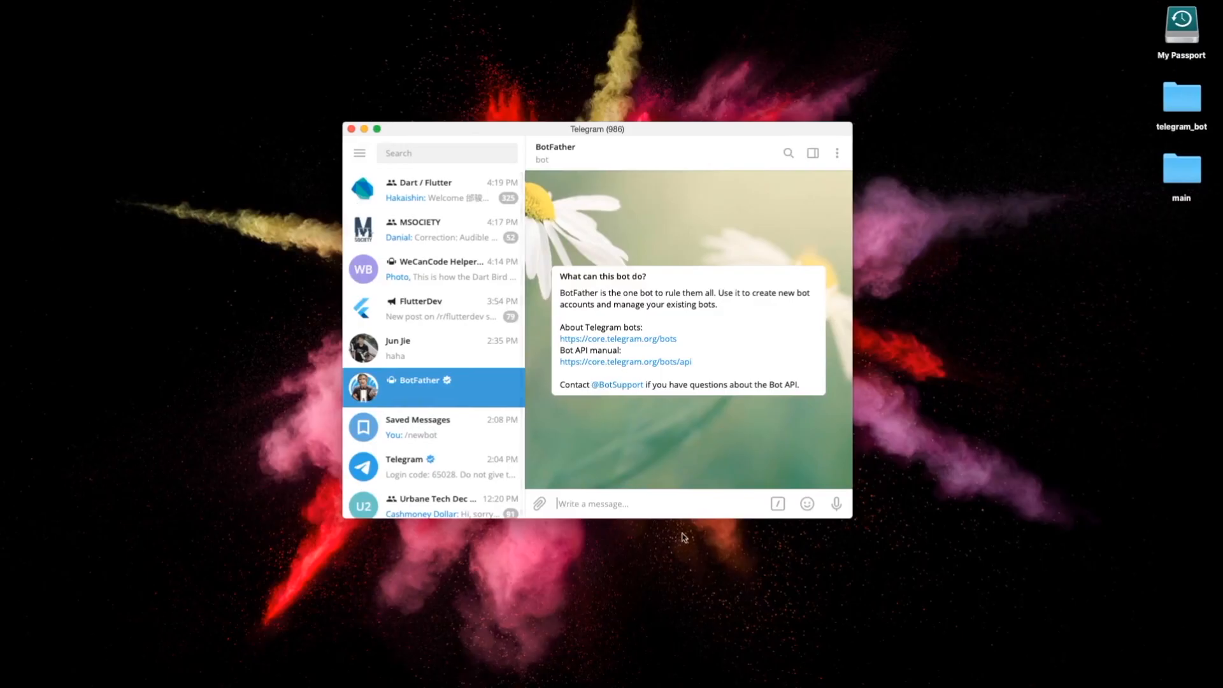
Create 'Flutter Bot' with username DartV1Bot via /newbot in BotFather and enter its chat.
{"action": "type", "text": "/newbot"}
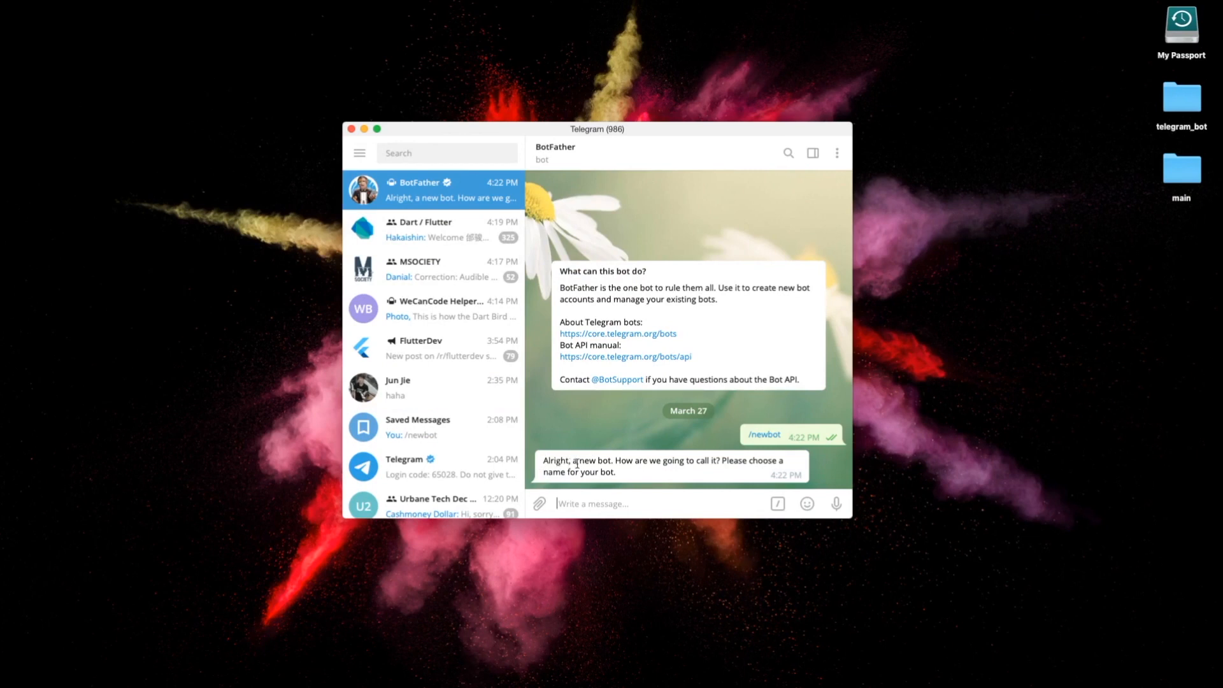
{"action": "type", "text": "Flutter"}
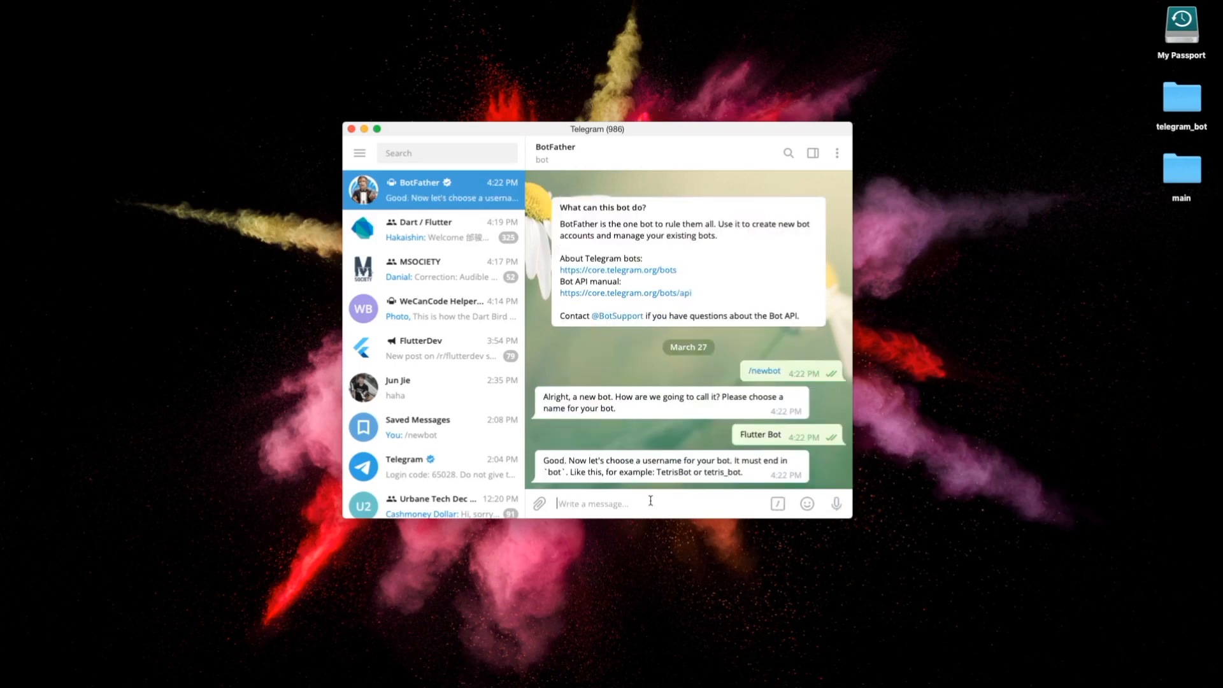
{"action": "type", "text": "FlutterB"}
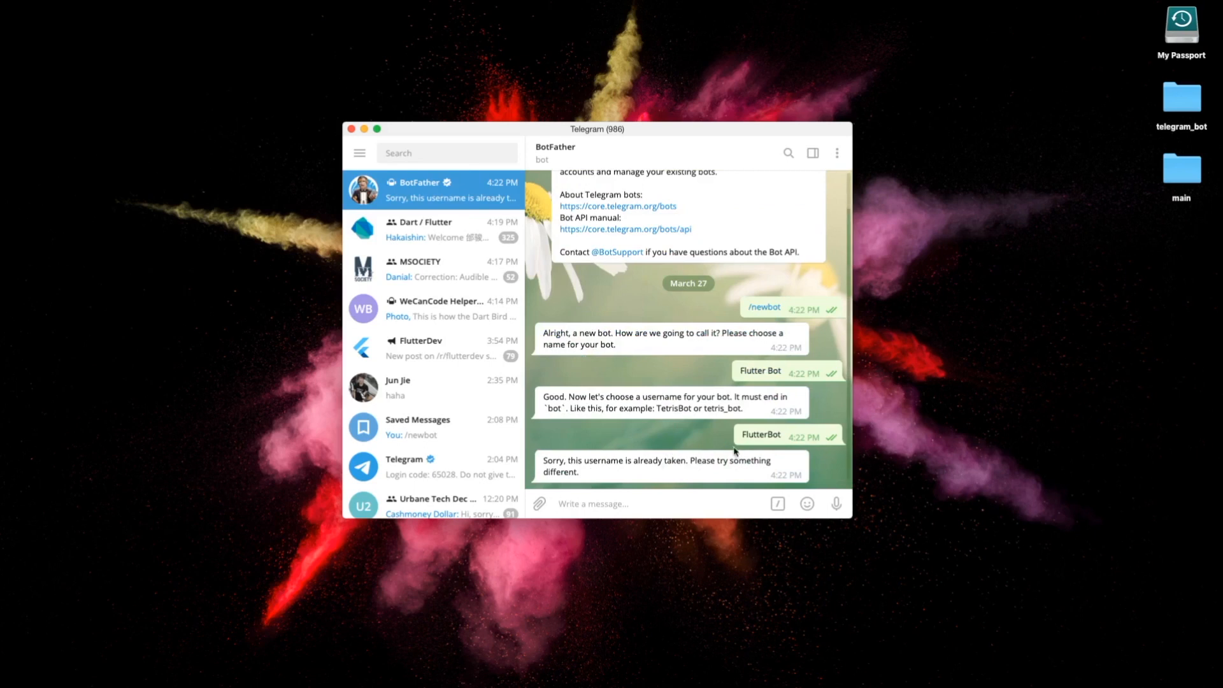
{"action": "type", "text": "flutter"}
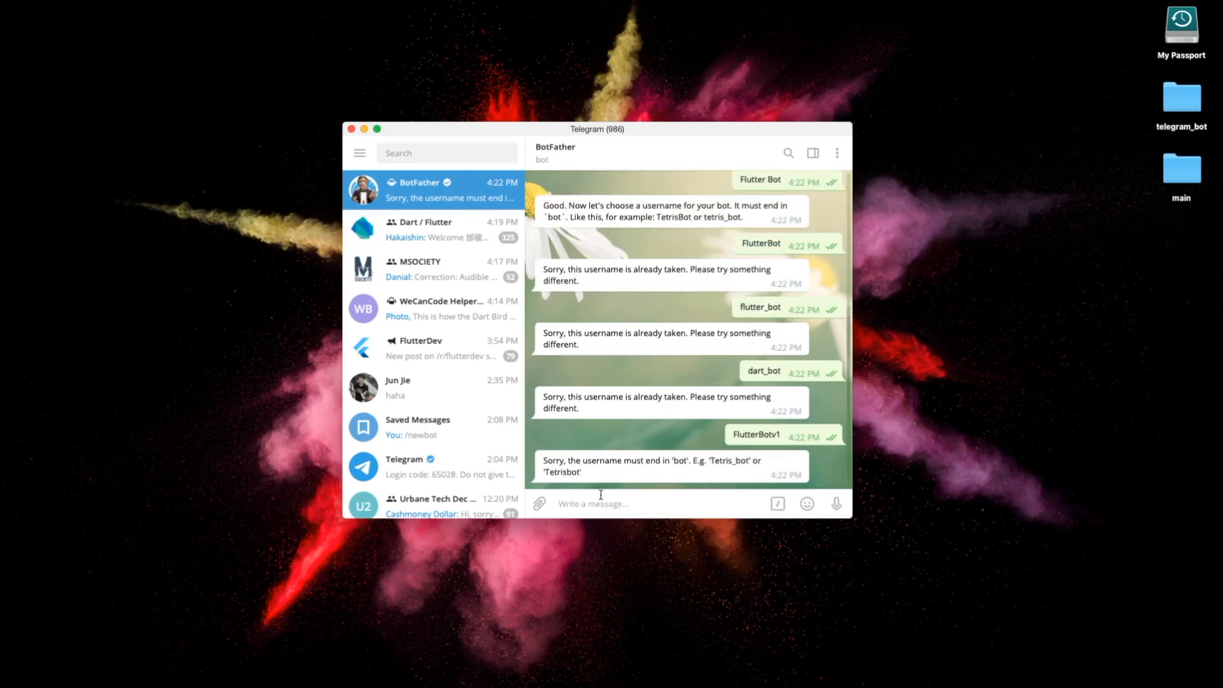
{"action": "type", "text": "DartV1Bot"}
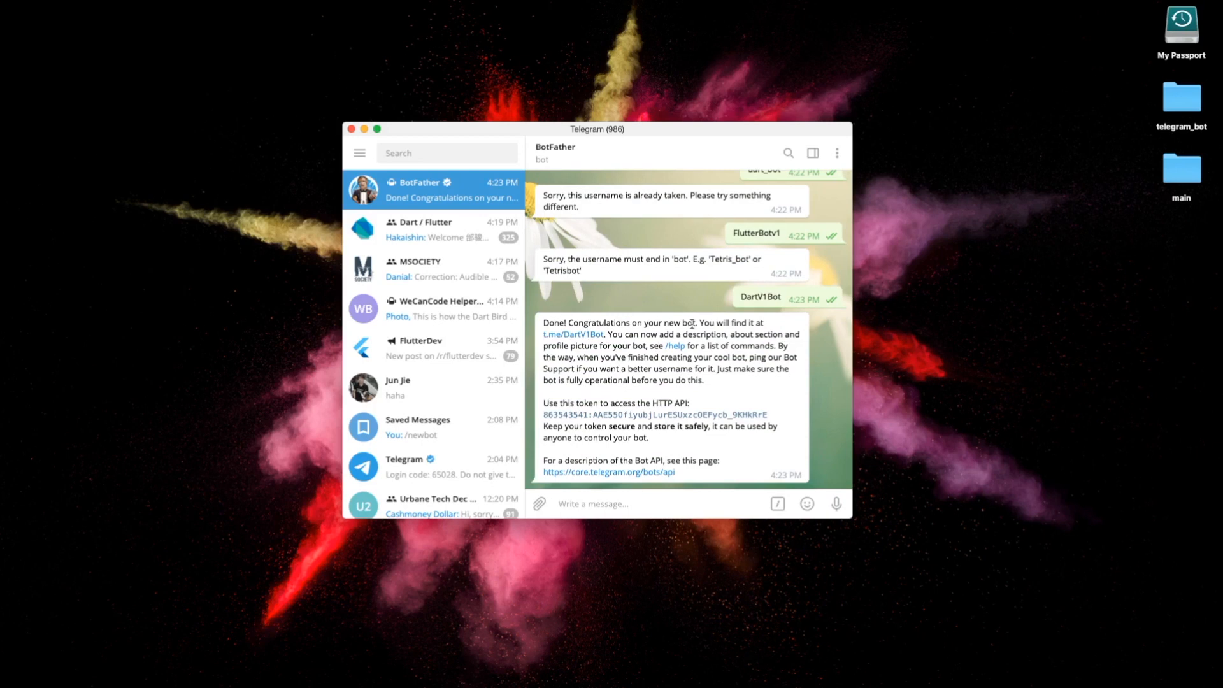
{"action": "mouse_move", "coordinate": [595, 339]}
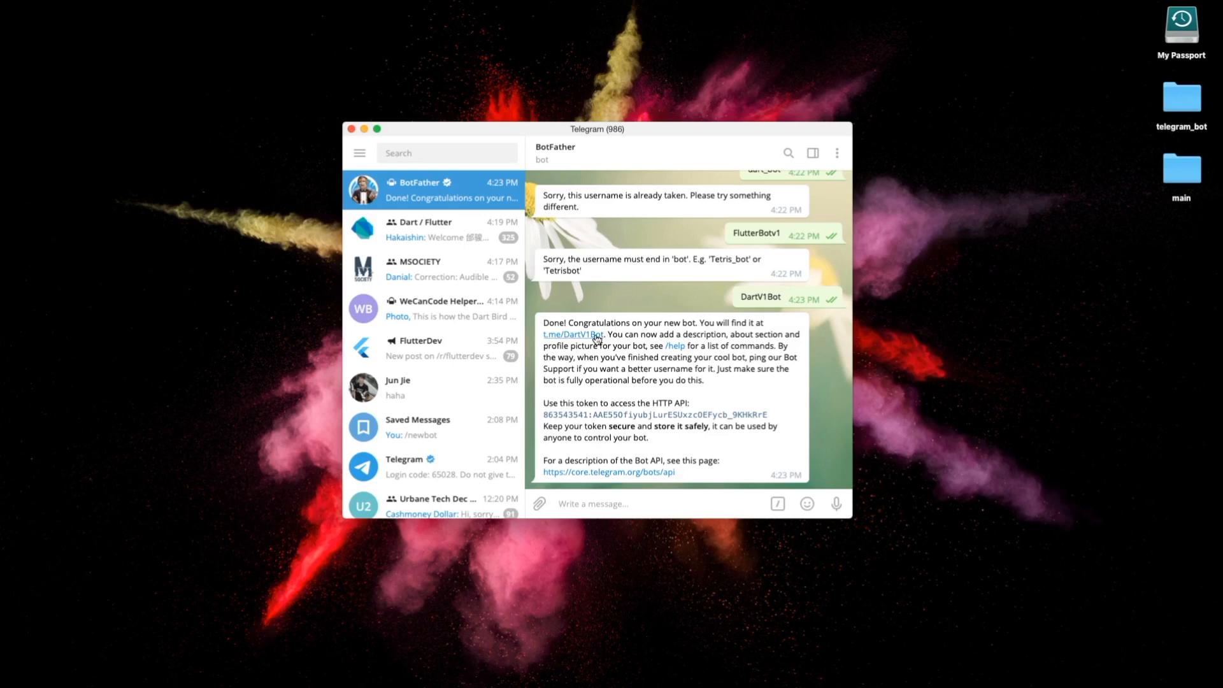
{"action": "left_click", "coordinate": [573, 333]}
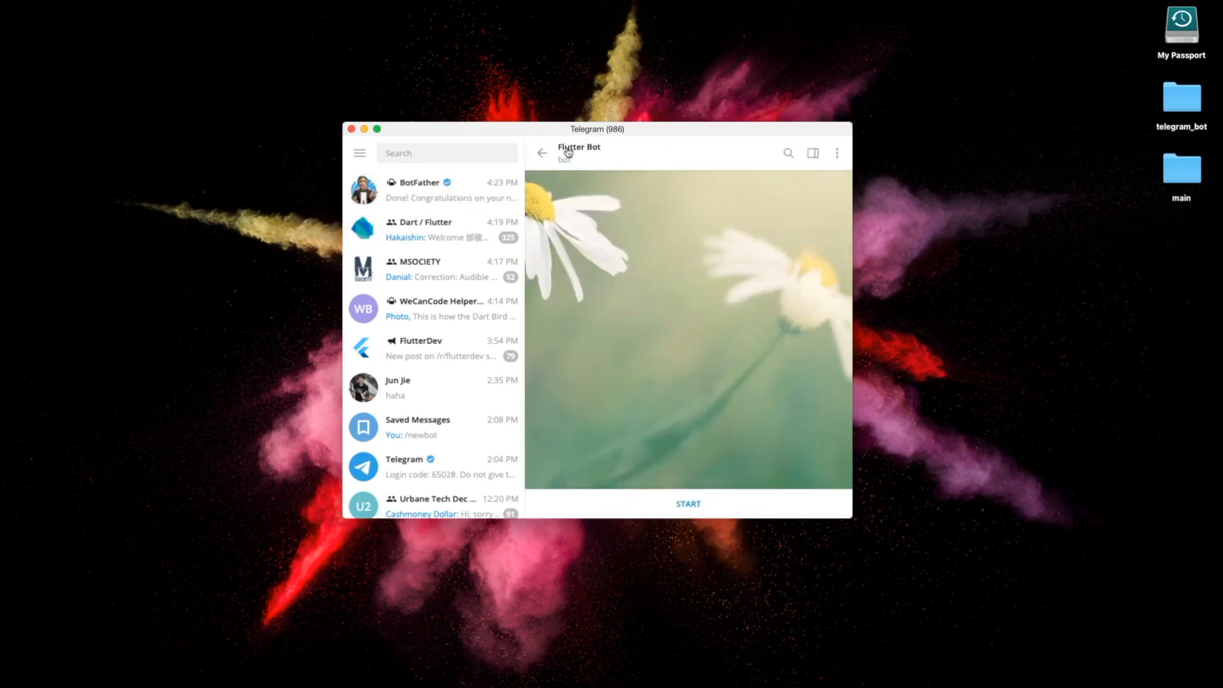
{"action": "mouse_move", "coordinate": [622, 194]}
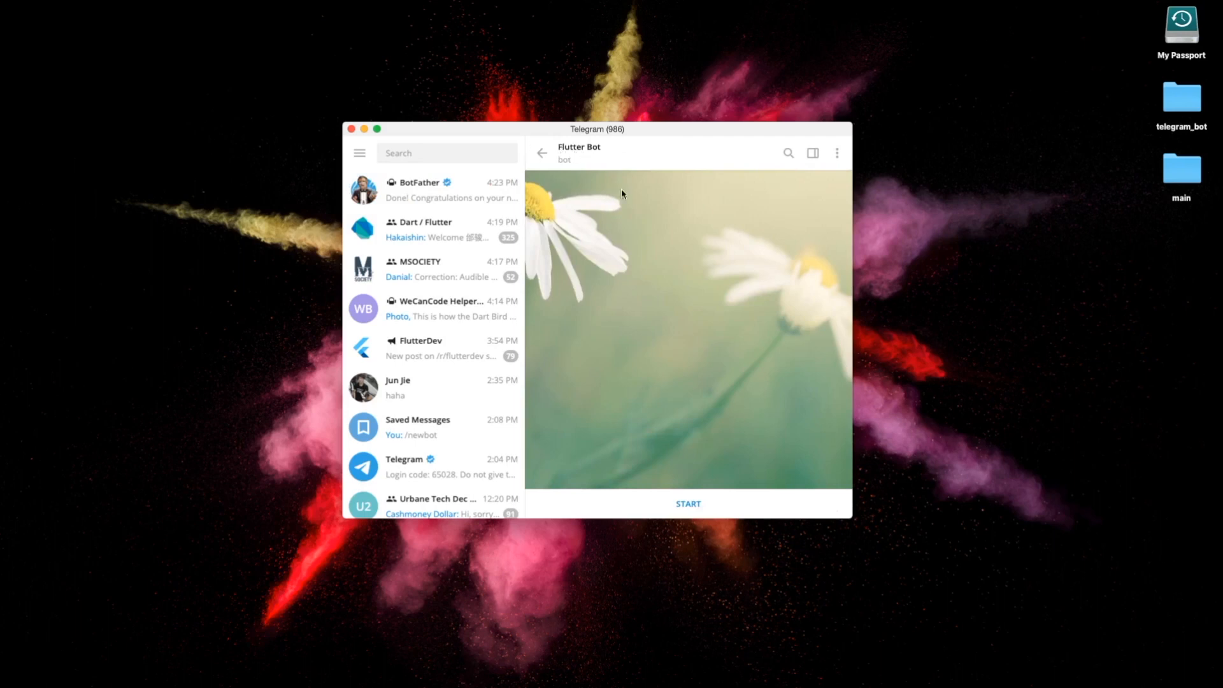
Start the Flutter Bot chat, send a test message, and return to the BotFather conversation.
{"action": "left_click", "coordinate": [688, 504]}
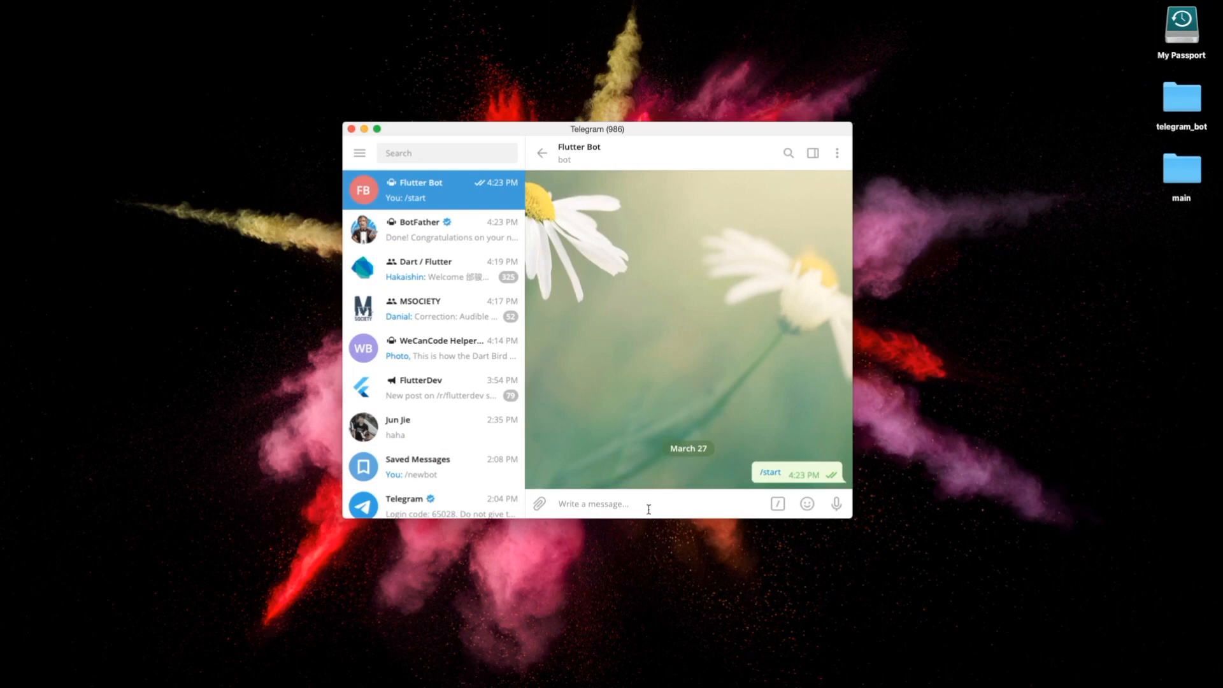
{"action": "type", "text": "/dsfsdf"}
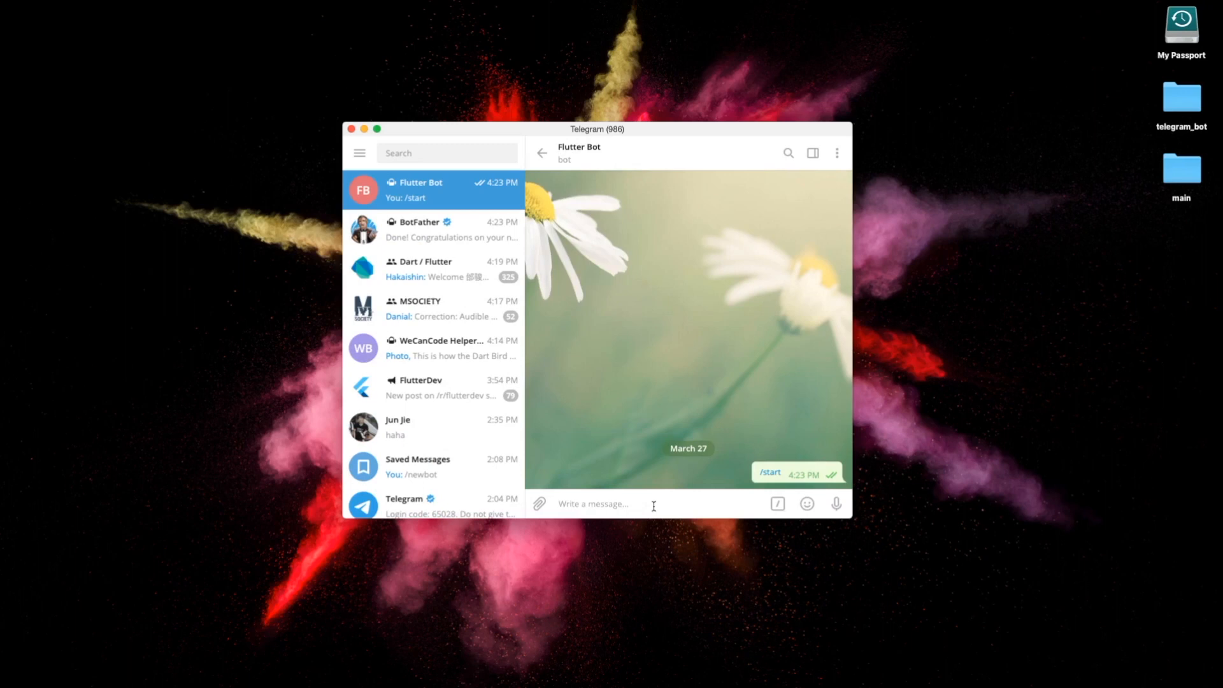
{"action": "left_click", "coordinate": [420, 230]}
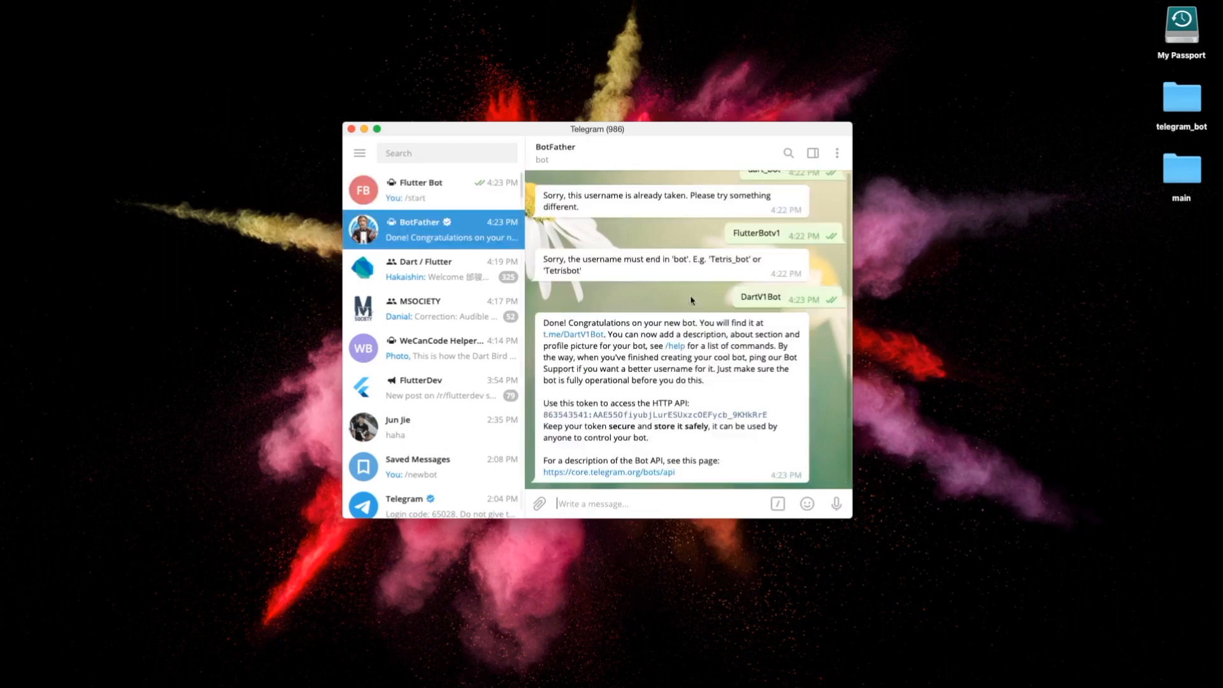
{"action": "mouse_move", "coordinate": [777, 382]}
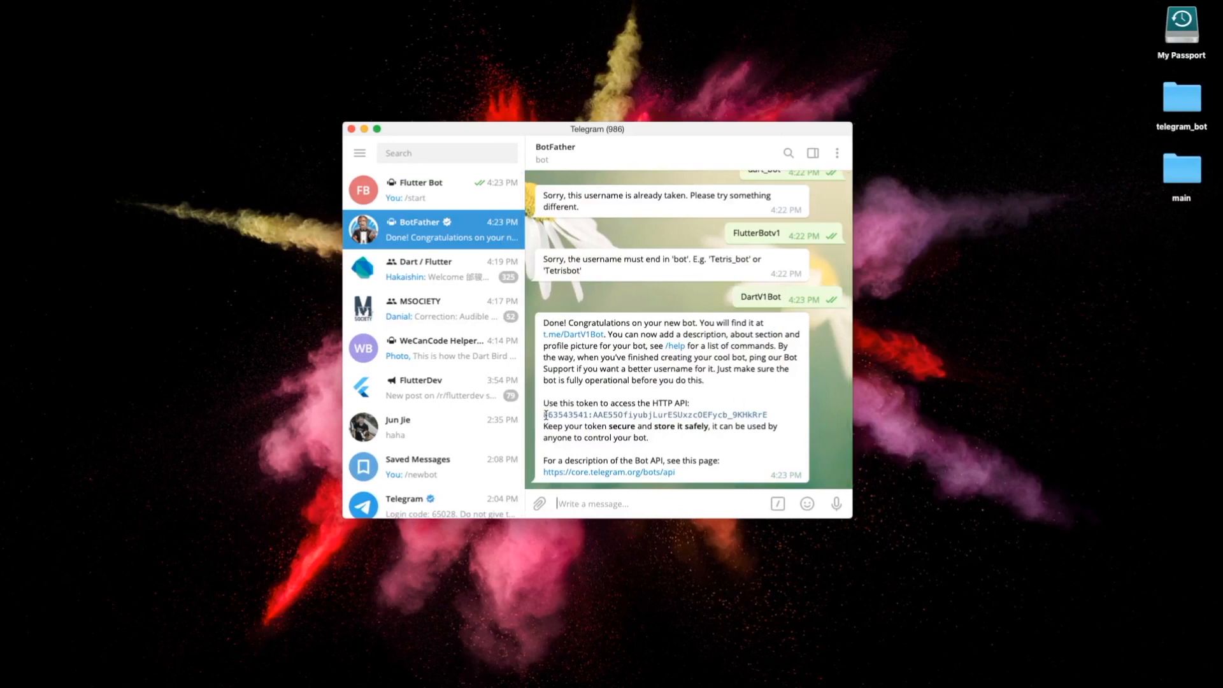
Select the bot's HTTP API token in BotFather's confirmation message for copying.
{"action": "left_click_drag", "start_coordinate": [543, 414], "coordinate": [768, 415]}
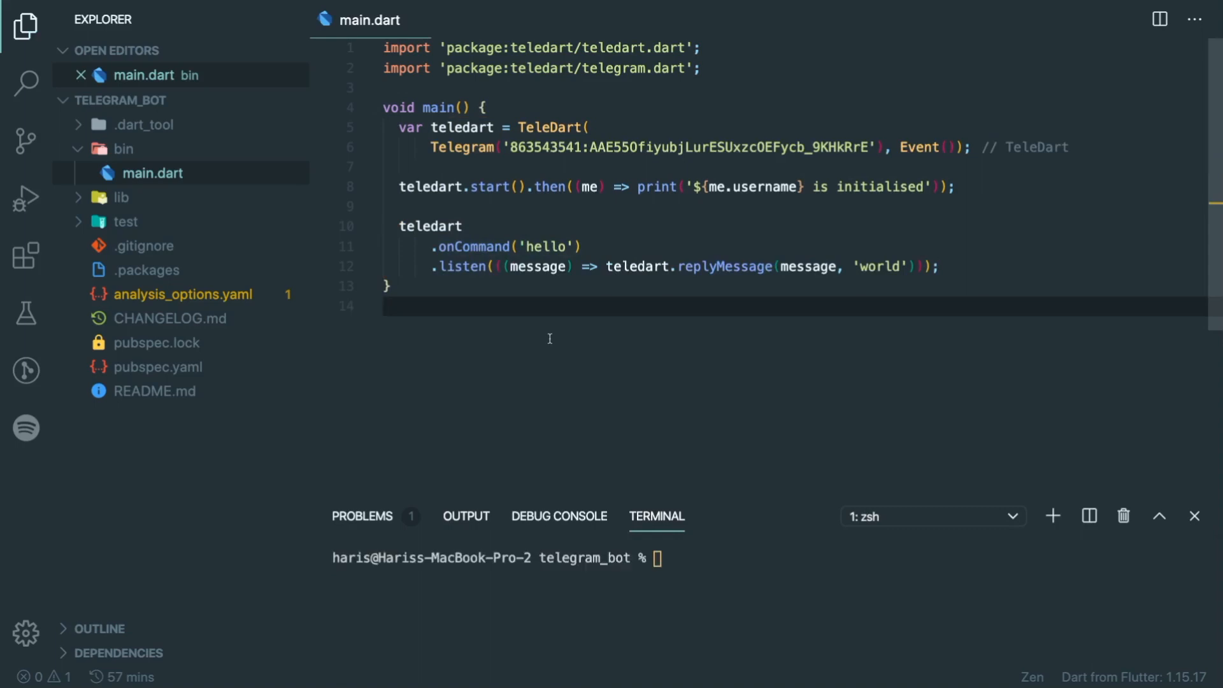
Place the real bot token in main.dart's Telegram() constructor with the /hello listener replying 'world'.
{"action": "left_click", "coordinate": [25, 197]}
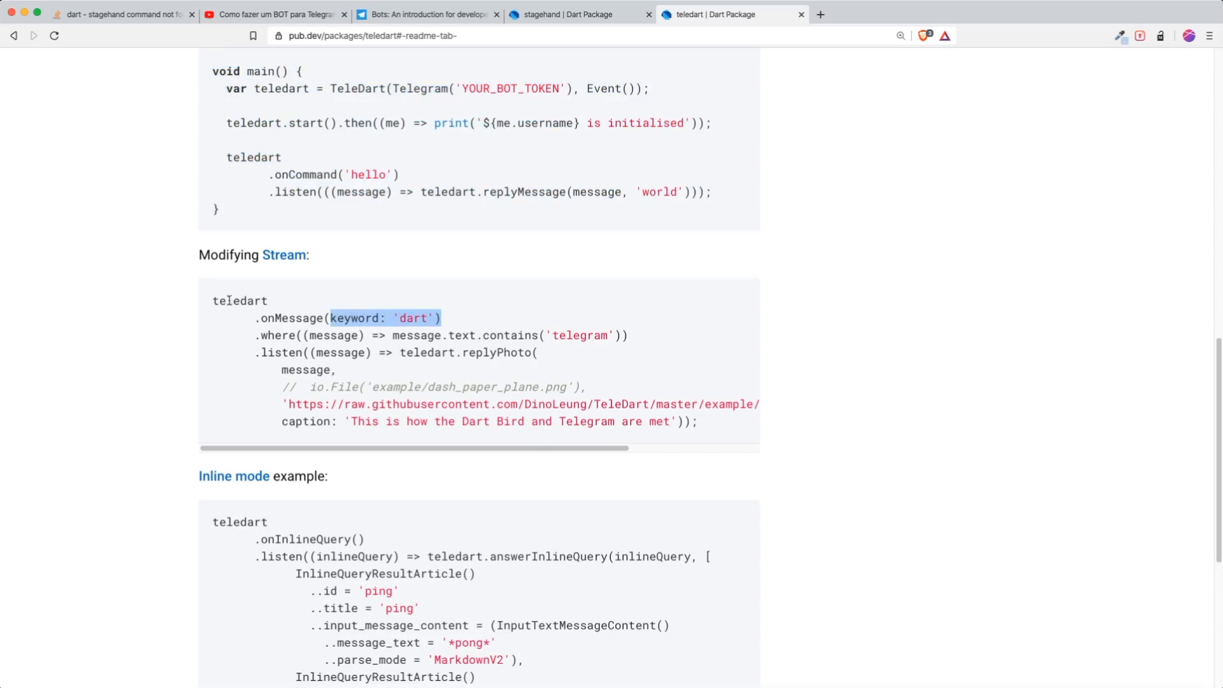
Select the Modifying Stream keyword-reply example on the teledart pub.dev page.
{"action": "left_click_drag", "start_coordinate": [212, 300], "coordinate": [713, 424]}
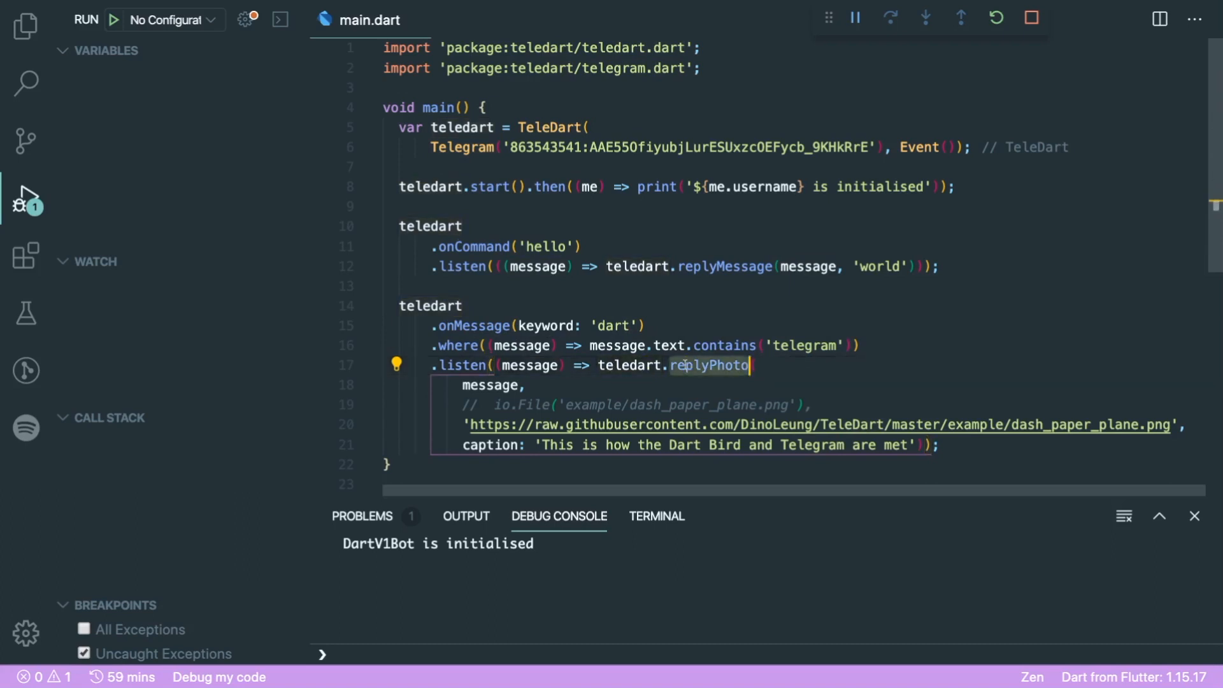
{"action": "mouse_move", "coordinate": [708, 365]}
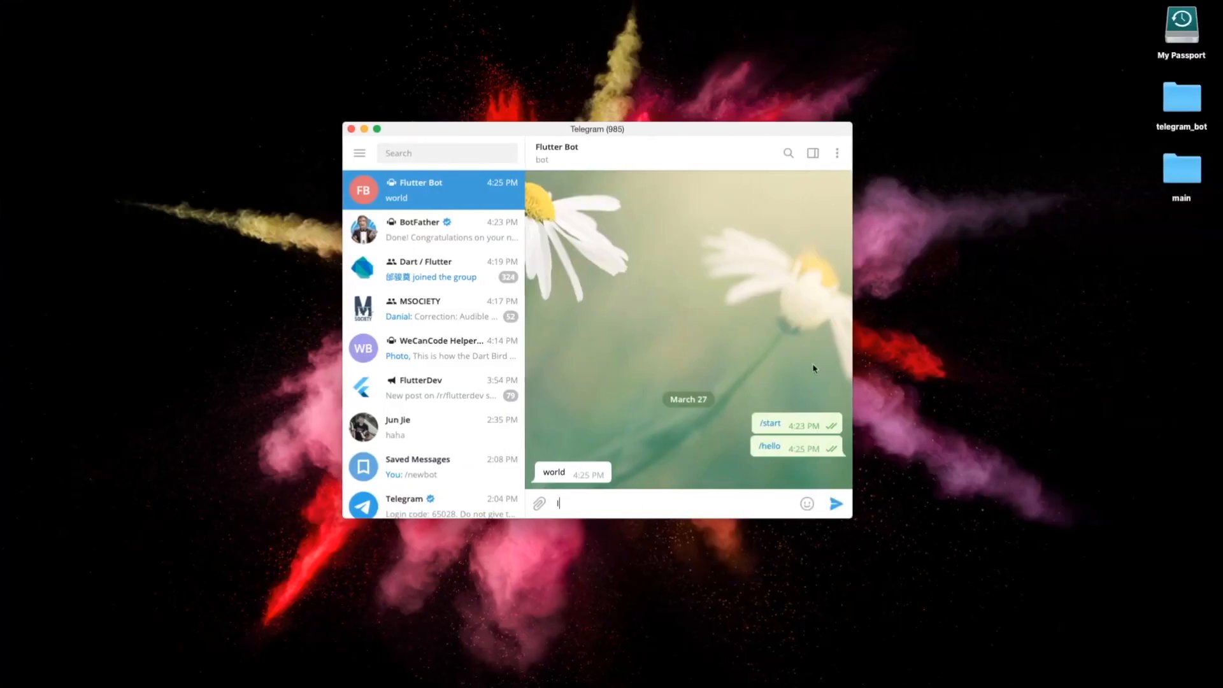
Send 'I love dart telegram' to Flutter Bot to test the keyword photo reply.
{"action": "type", "text": "I love dart"}
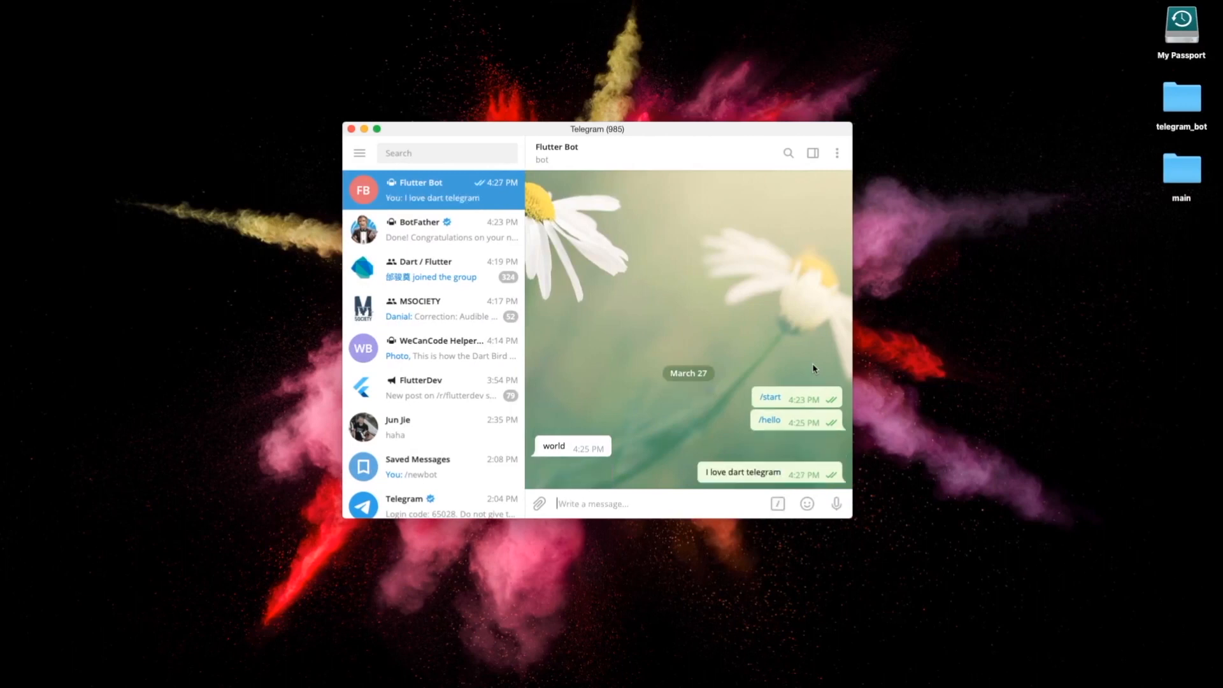
{"action": "mouse_move", "coordinate": [630, 456]}
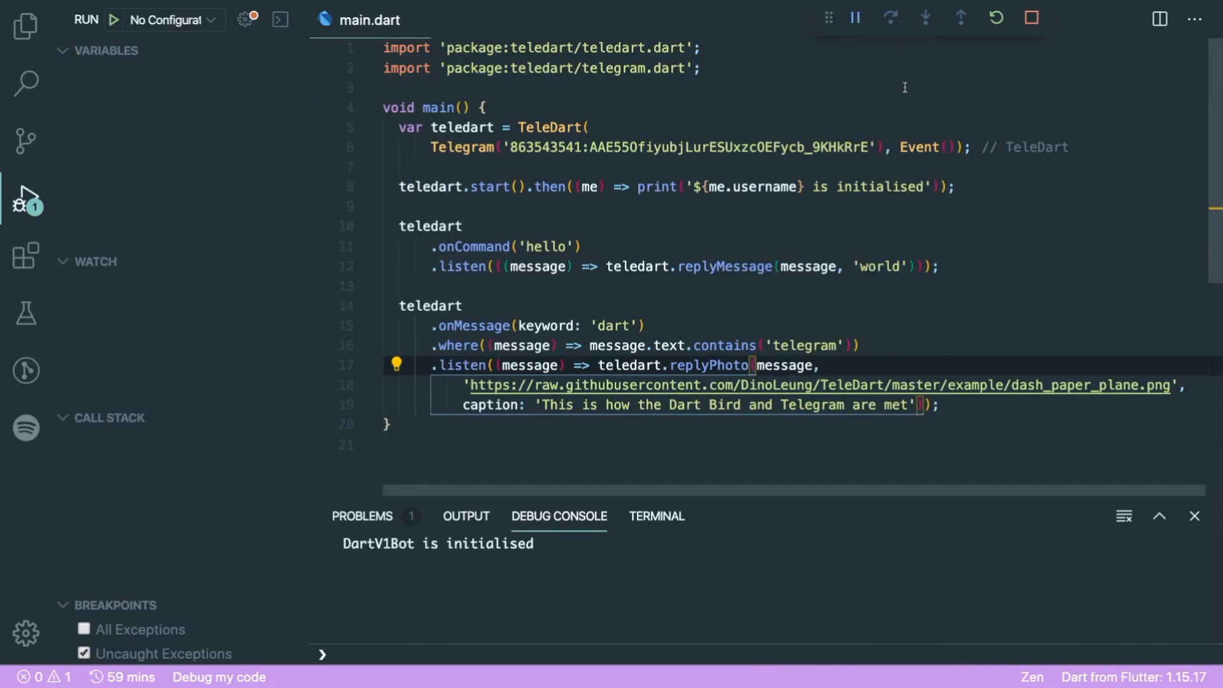
{"action": "mouse_move", "coordinate": [996, 17]}
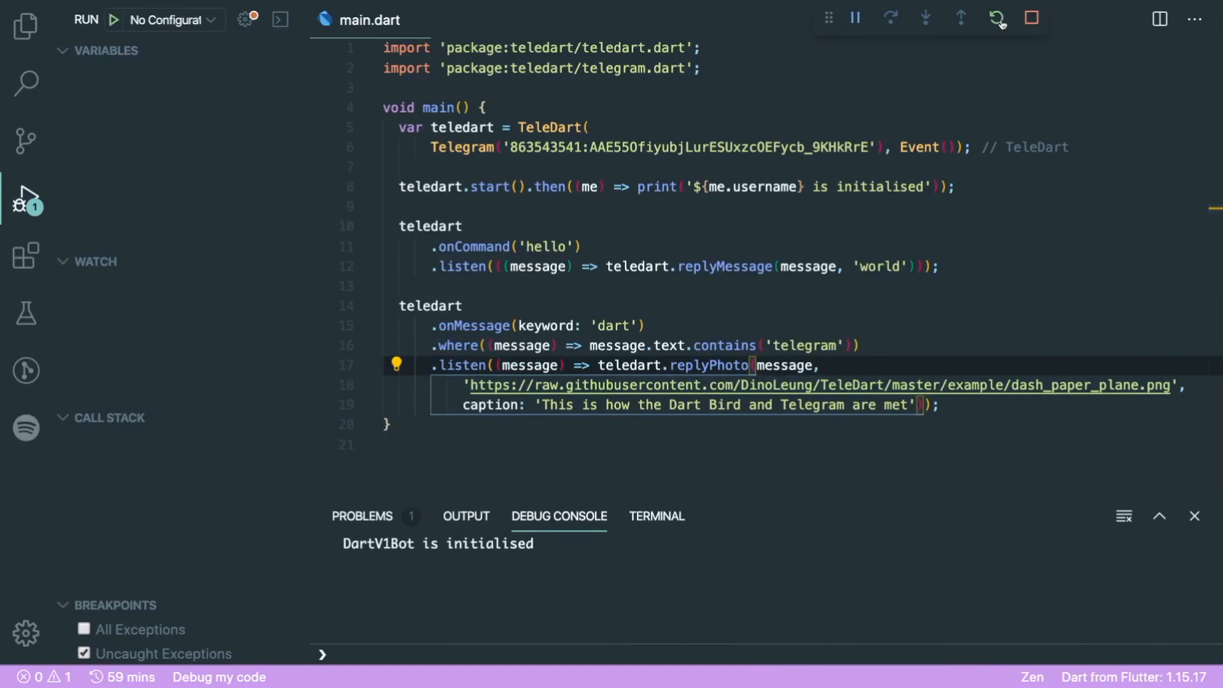
{"action": "mouse_move", "coordinate": [997, 17]}
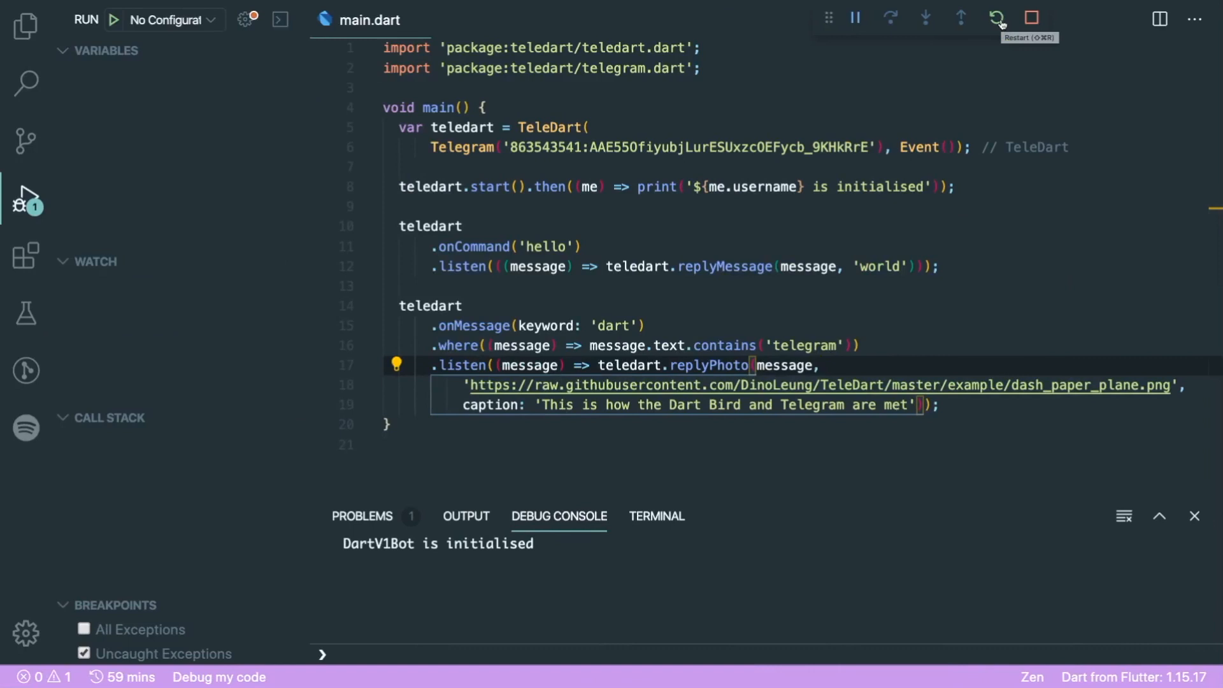
Restart the bot after removing the commented io.File line from the photo reply.
{"action": "left_click", "coordinate": [1032, 17]}
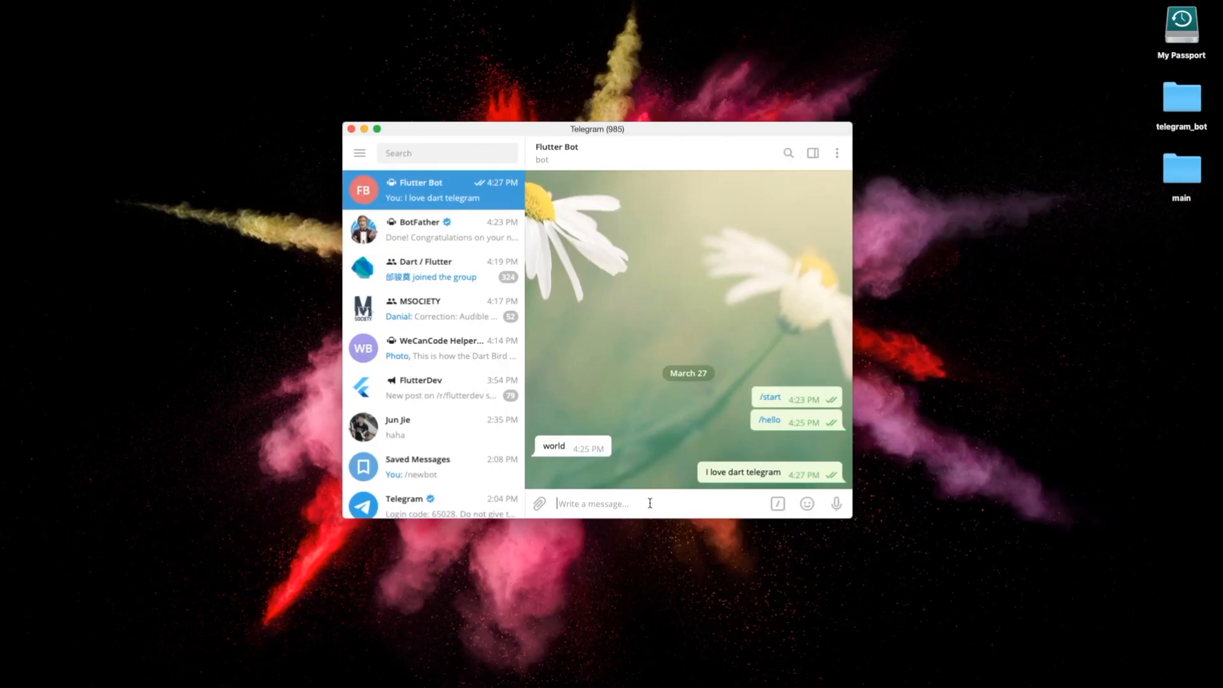
Send another 'I love dart' message to Flutter Bot.
{"action": "type", "text": "I love dart"}
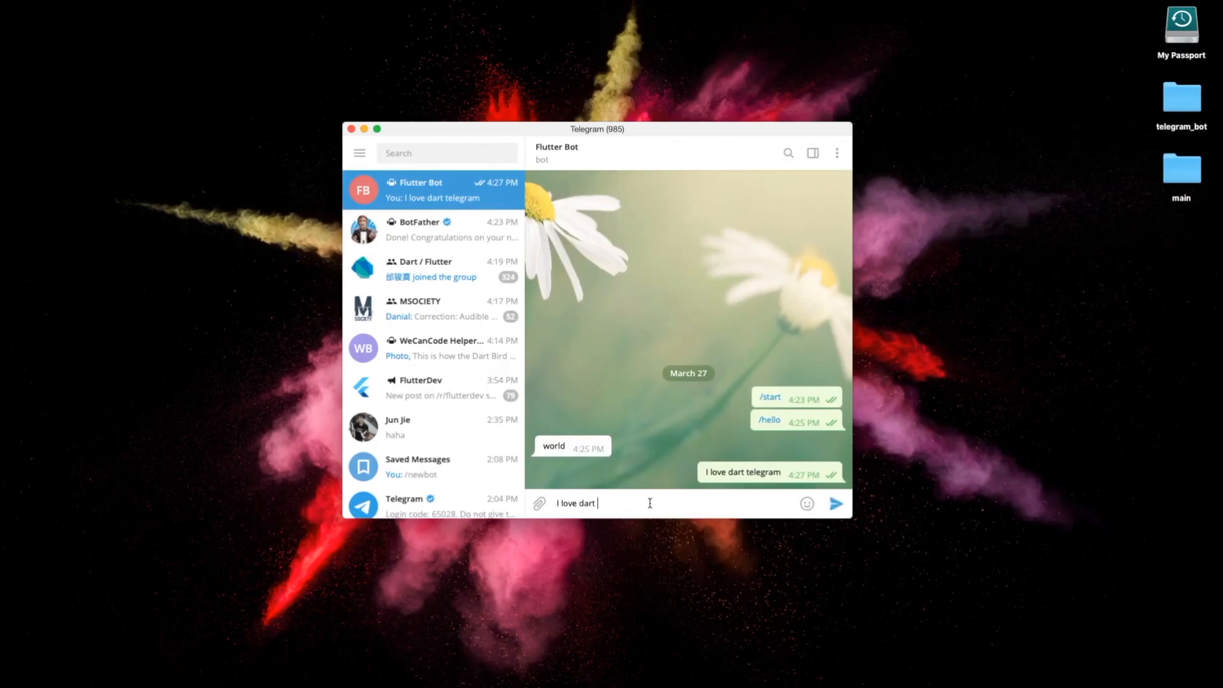
{"action": "left_click", "coordinate": [836, 503]}
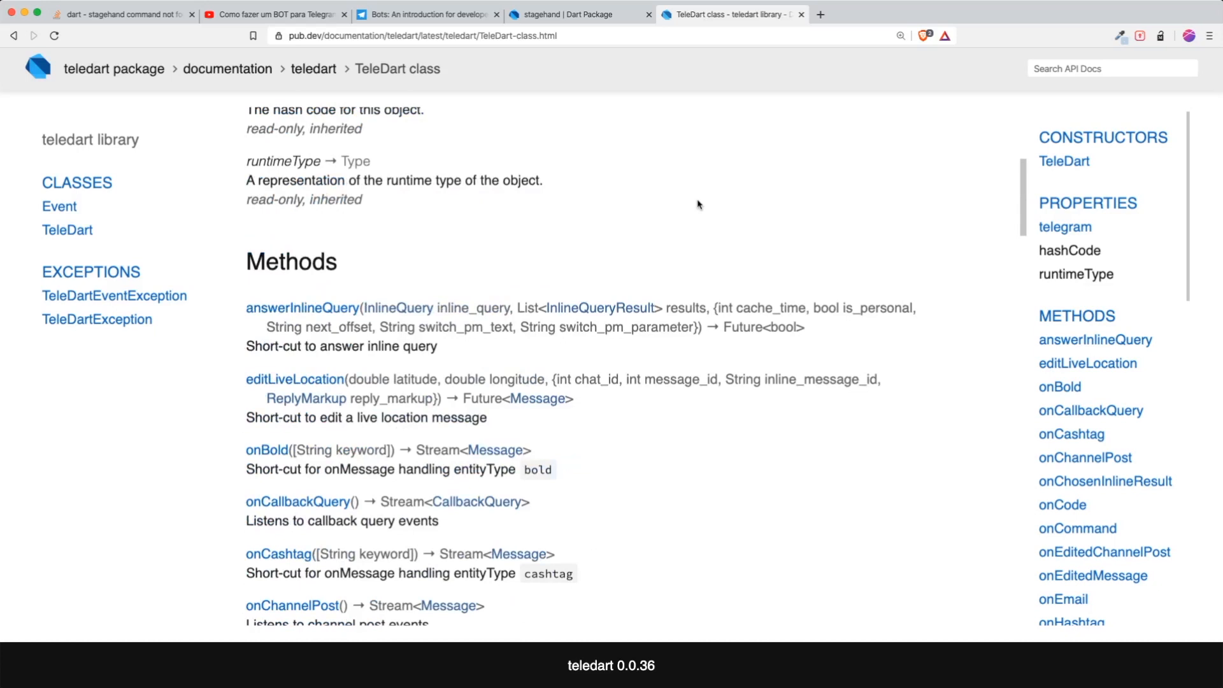
{"action": "mouse_move", "coordinate": [685, 206]}
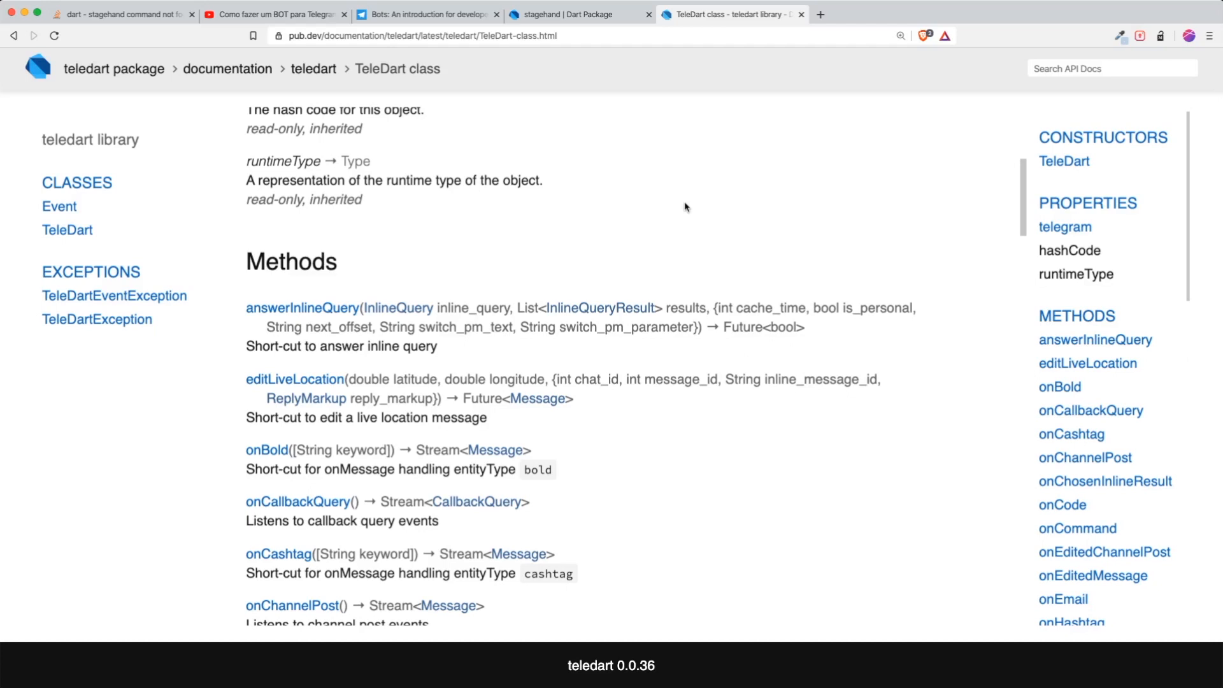
Look through TeleDart's Methods list, then open the dart2native page with 'dart2native bin/main.dart'.
{"action": "scroll", "scroll_direction": "down", "scroll_amount": 3}
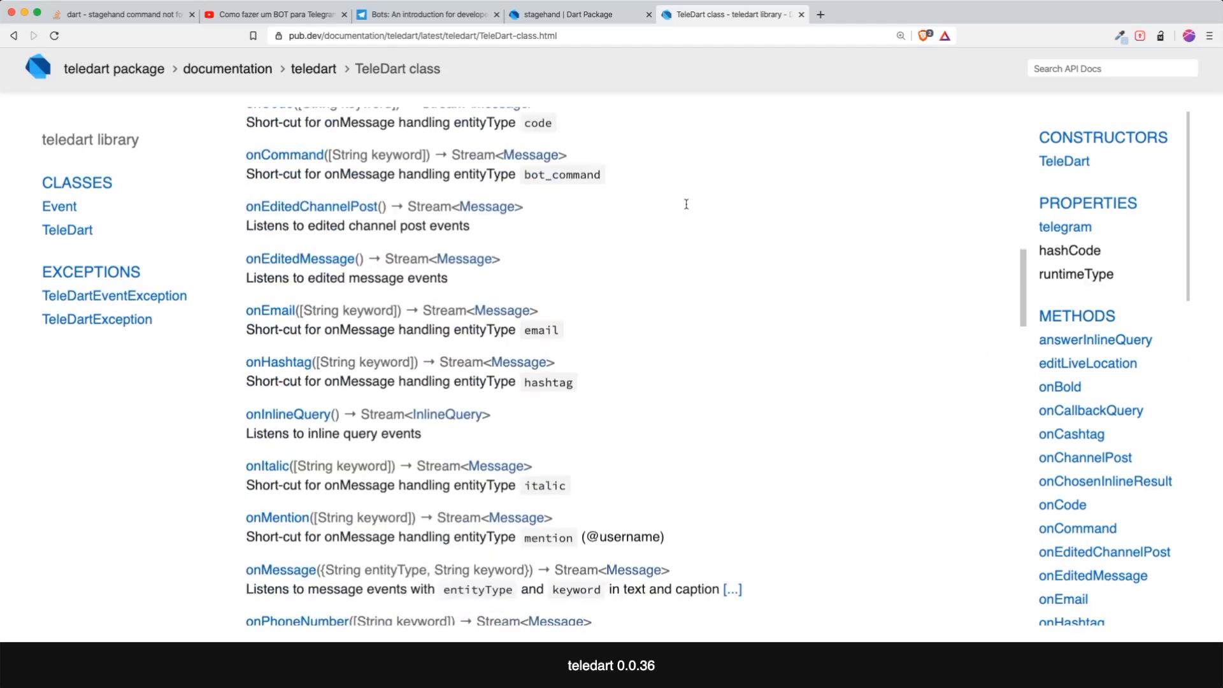
{"action": "scroll", "scroll_direction": "down", "scroll_amount": 3}
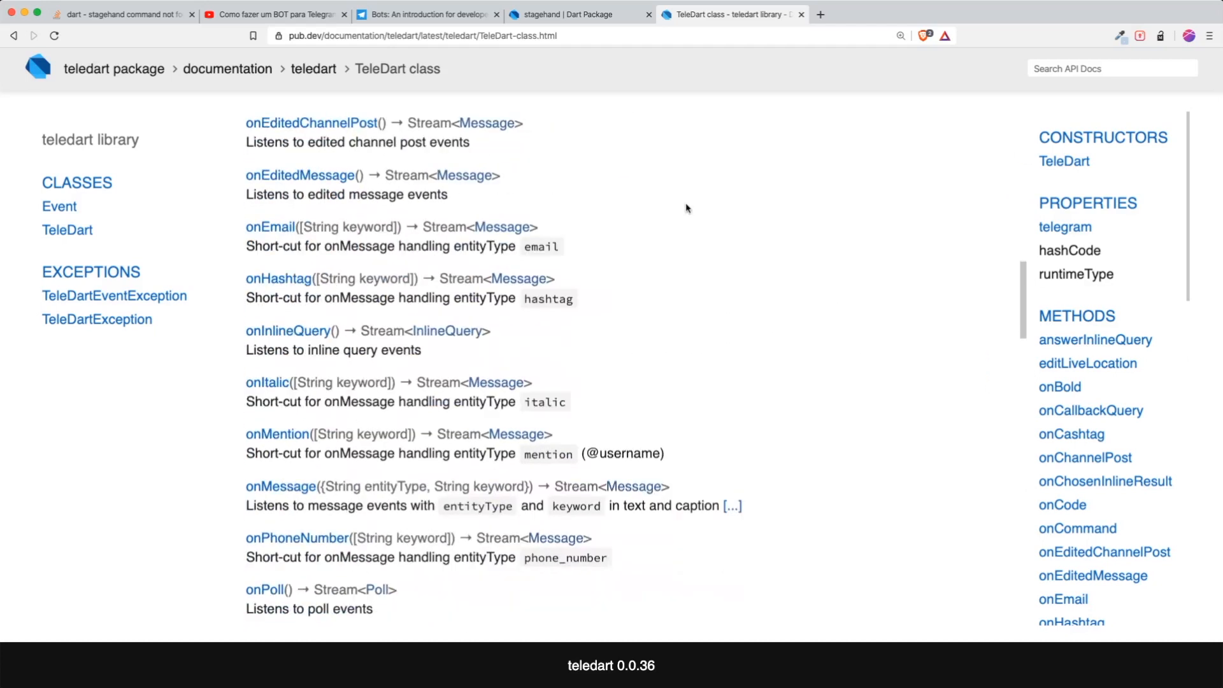
{"action": "left_click", "coordinate": [427, 14]}
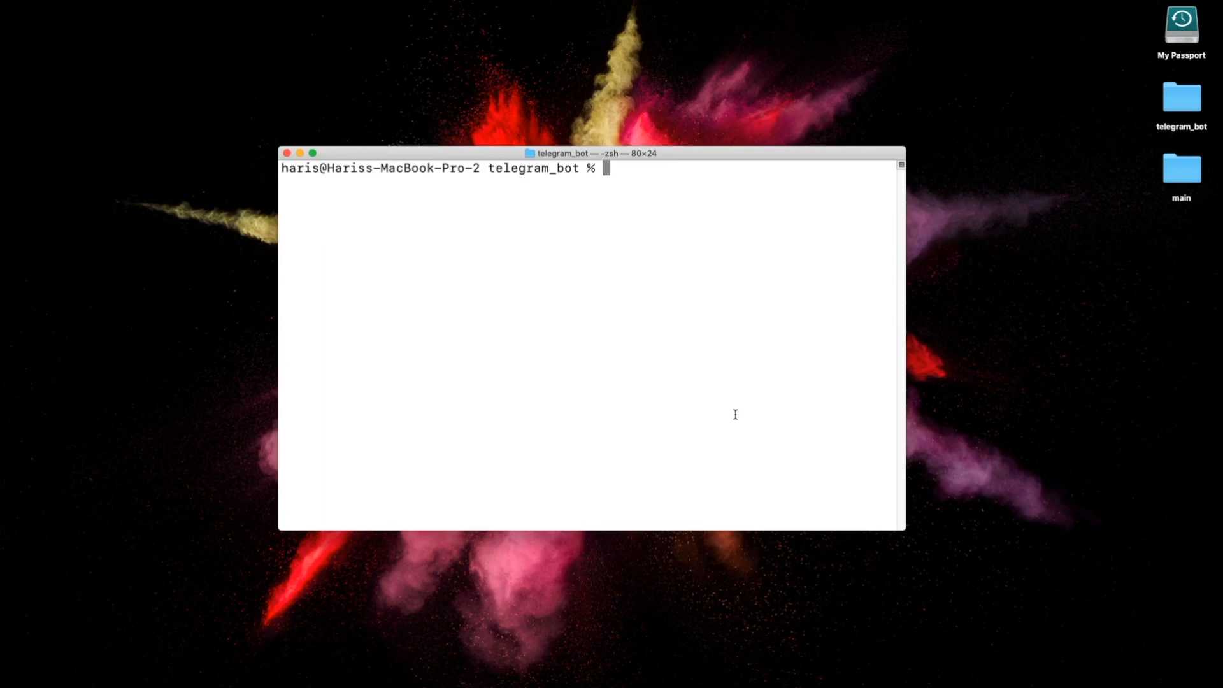
{"action": "type", "text": "dart2native bin/main.dart"}
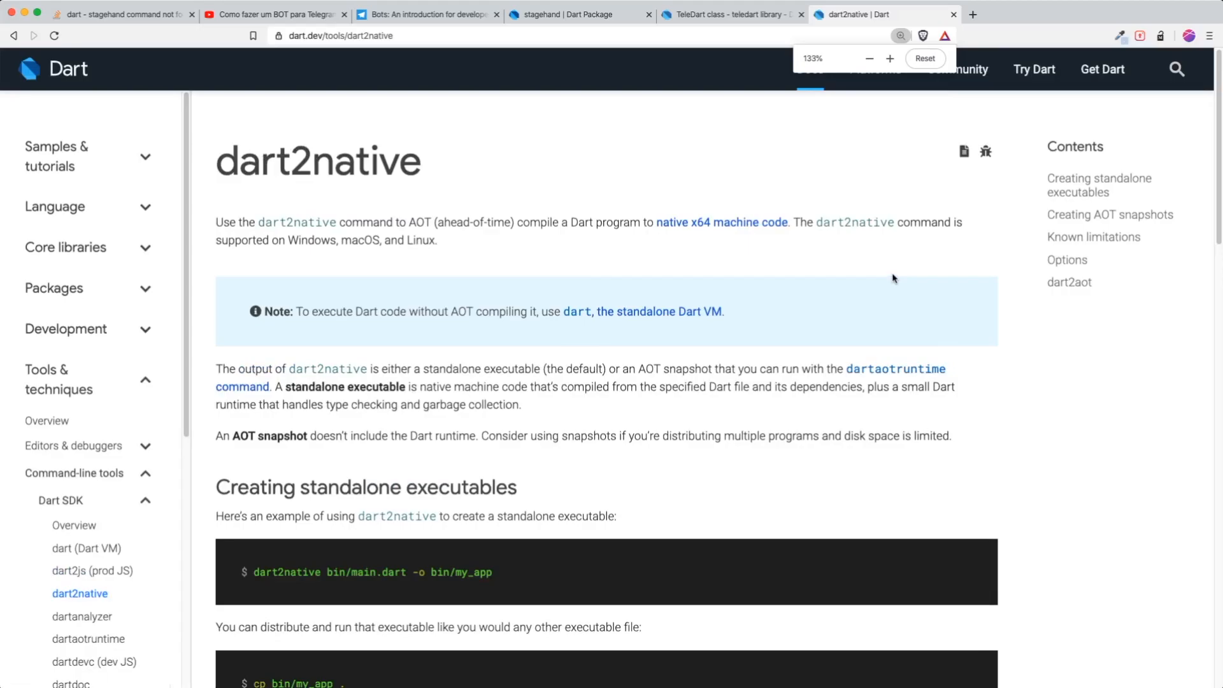
{"action": "left_click", "coordinate": [901, 35]}
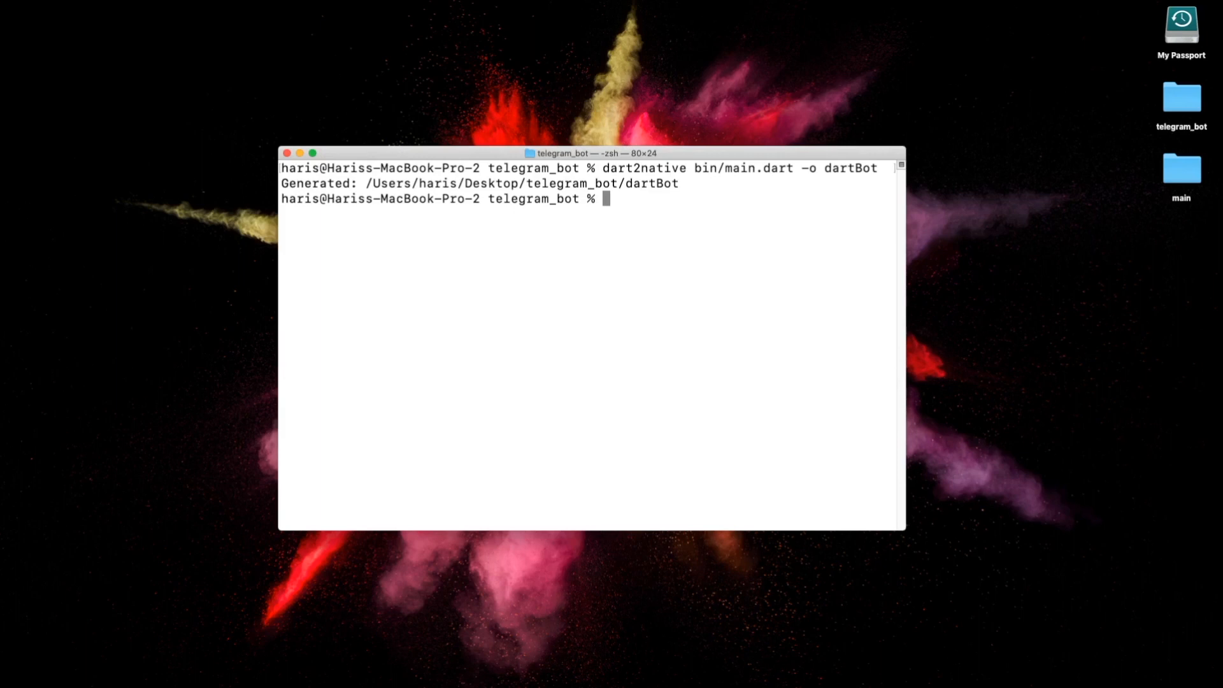
Run the compiled ./dartBot executable, which reports DartV1Bot is initialised.
{"action": "type", "text": "./d"}
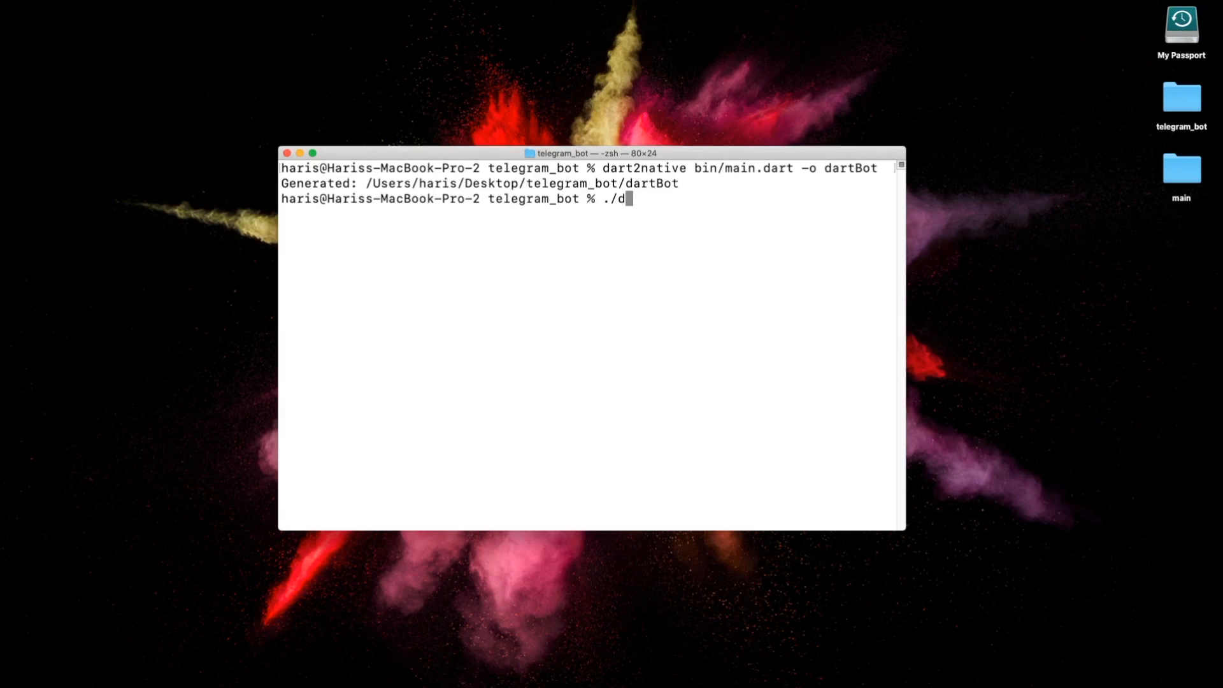
{"action": "type", "text": "artBot"}
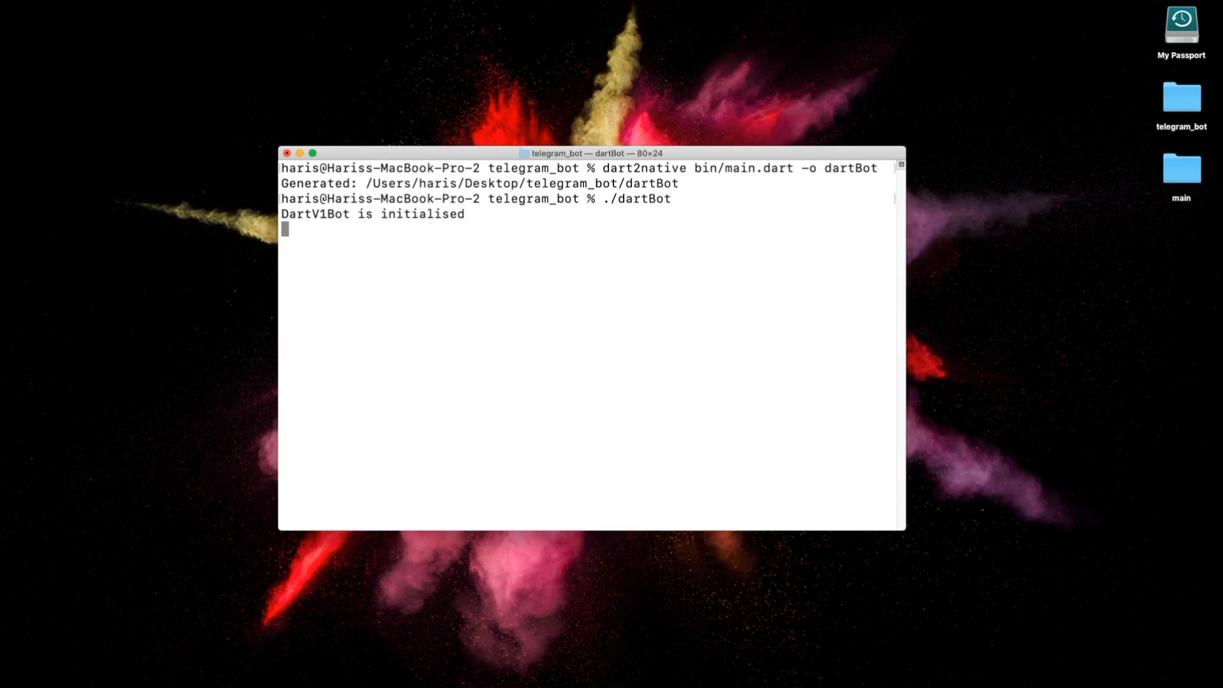
{"action": "mouse_move", "coordinate": [973, 192]}
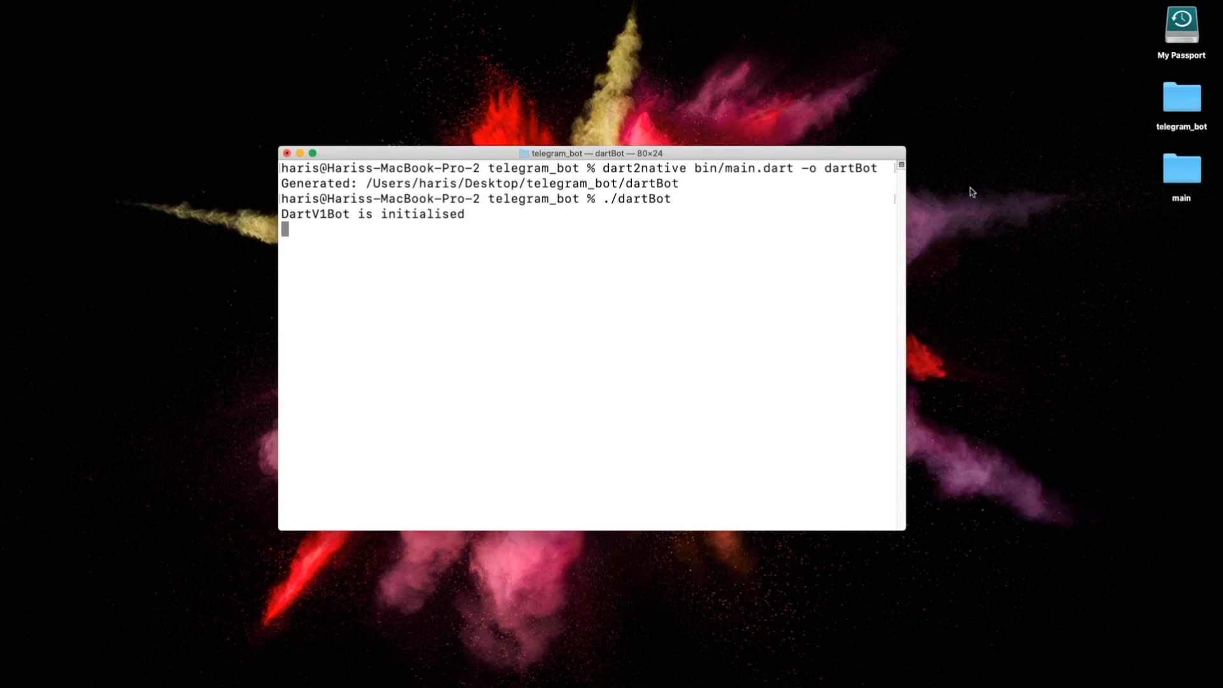